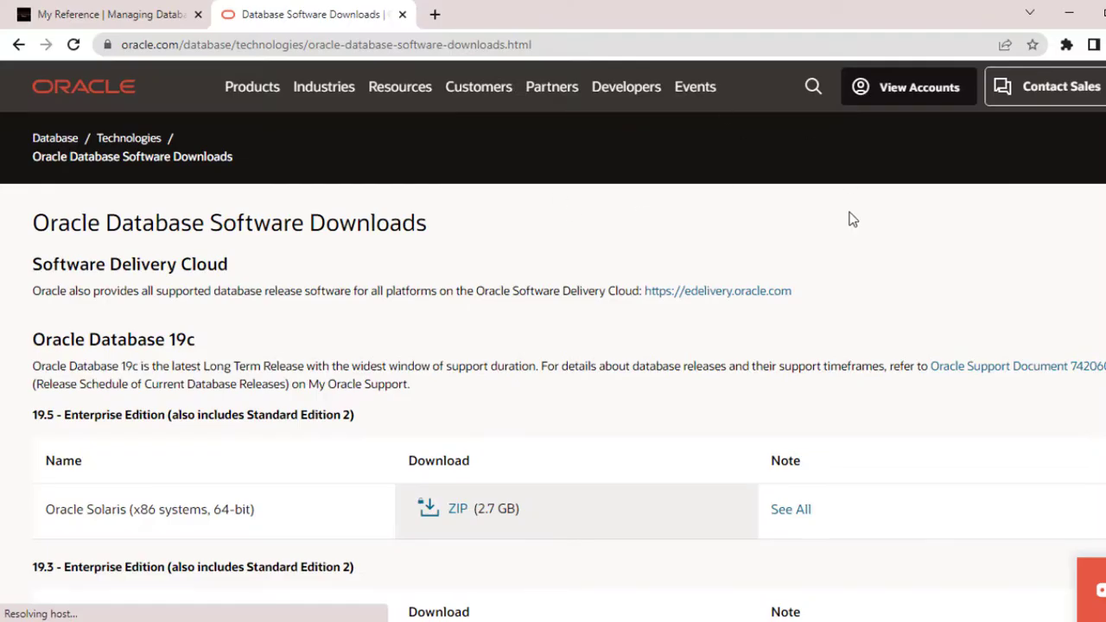
mouse_move(761, 305)
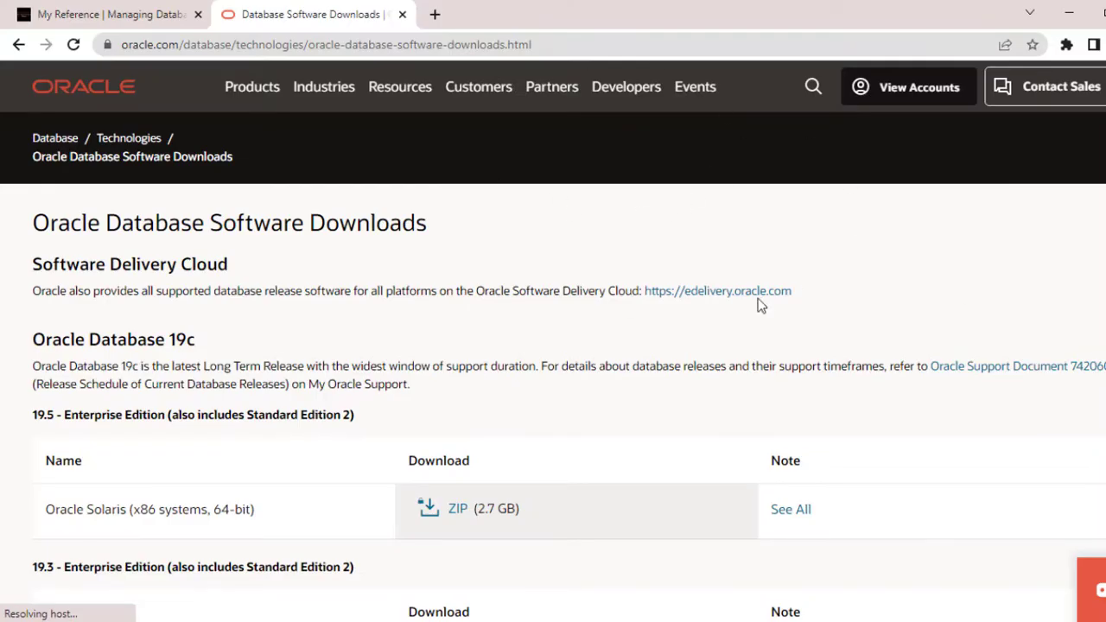
Step: Extract the Oracle 11g ZIP archive in Downloads into a folder beside it with Extract Here
scroll("down", 3)
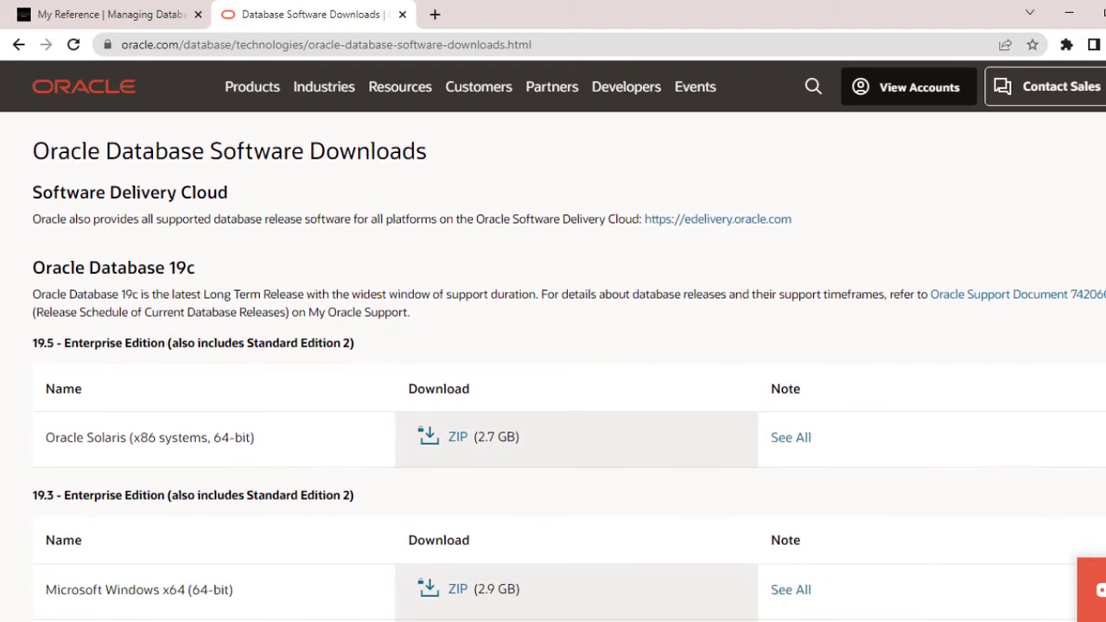
scroll("down", 3)
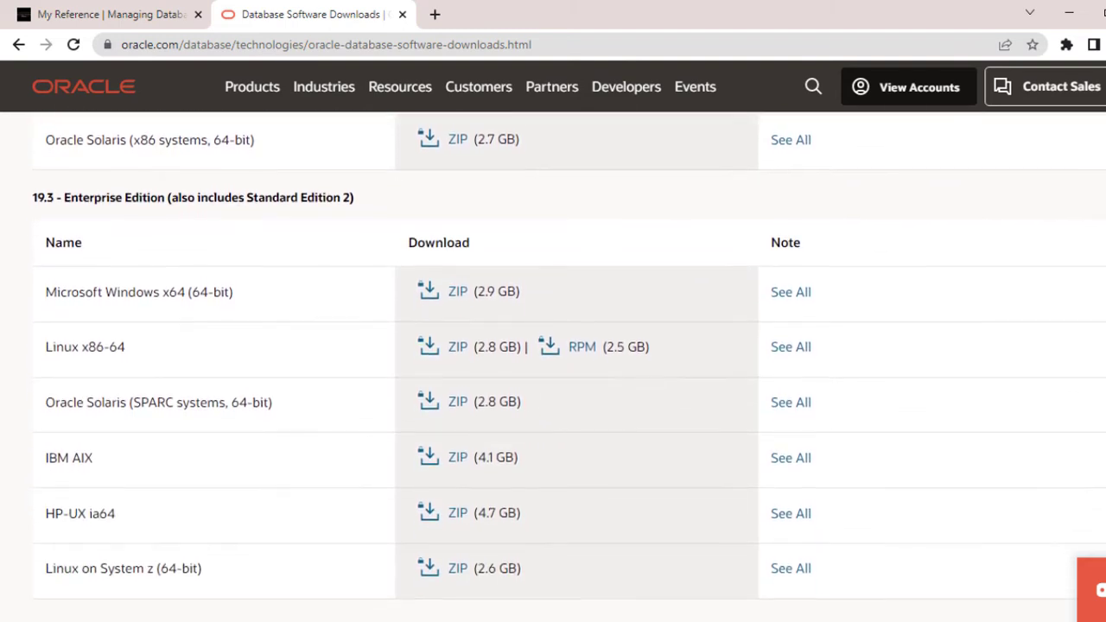
scroll("down", 3)
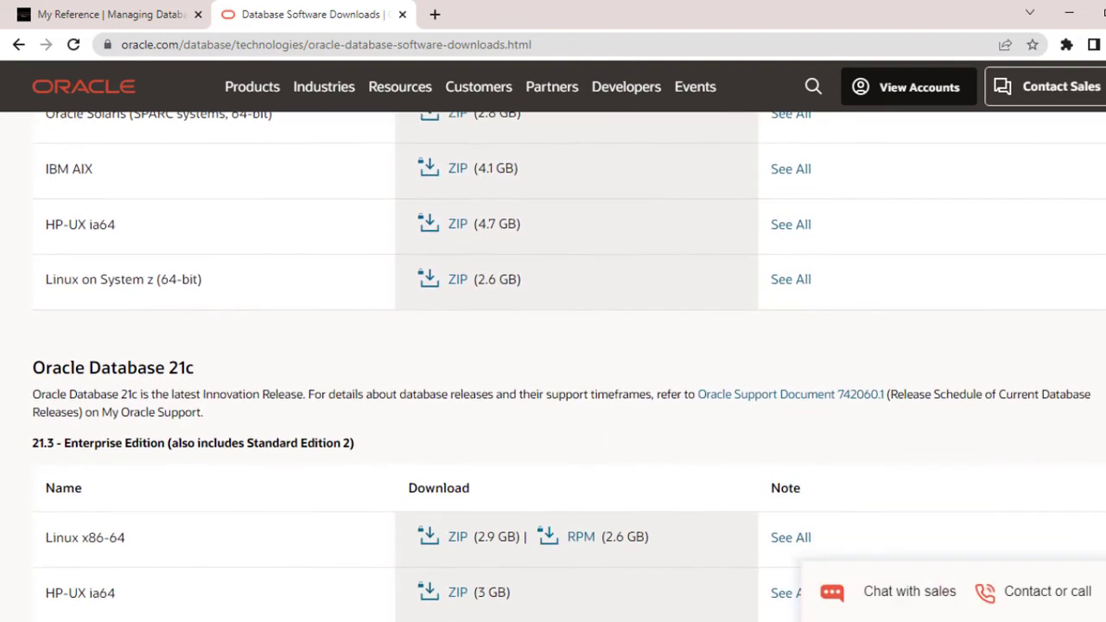
scroll("down", 3)
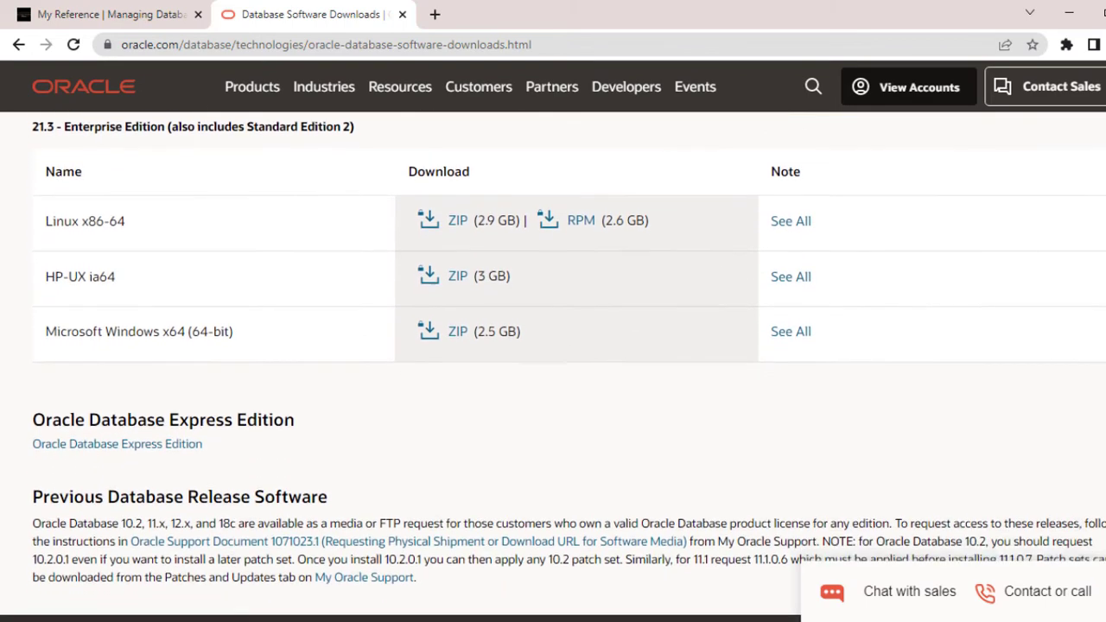
scroll("down", 3)
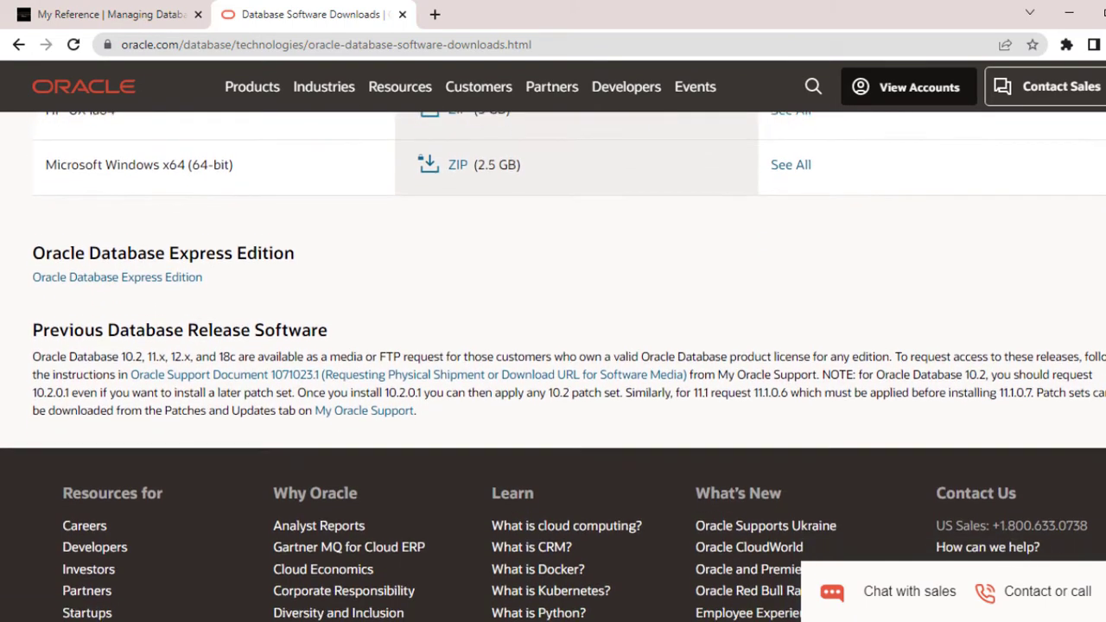
scroll("down", 3)
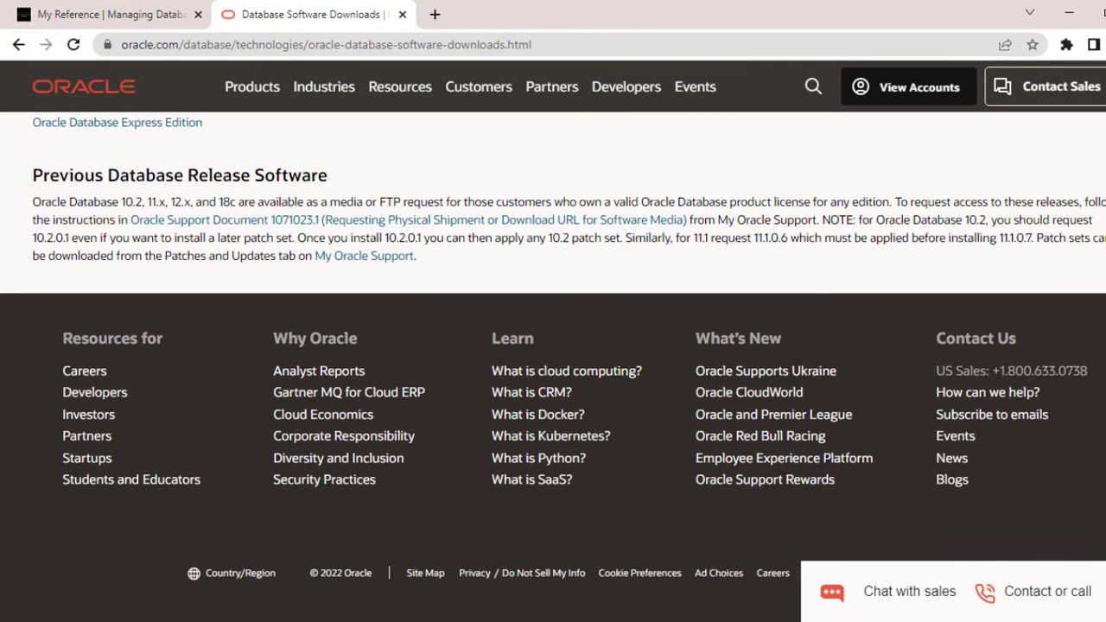
scroll("up", 3)
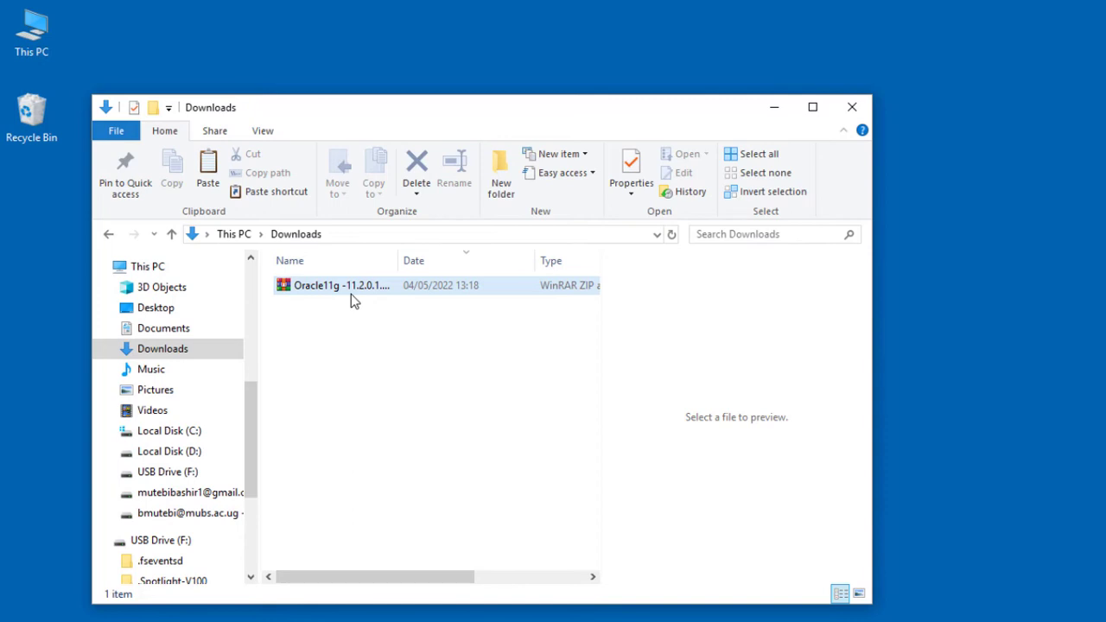
right_click(340, 285)
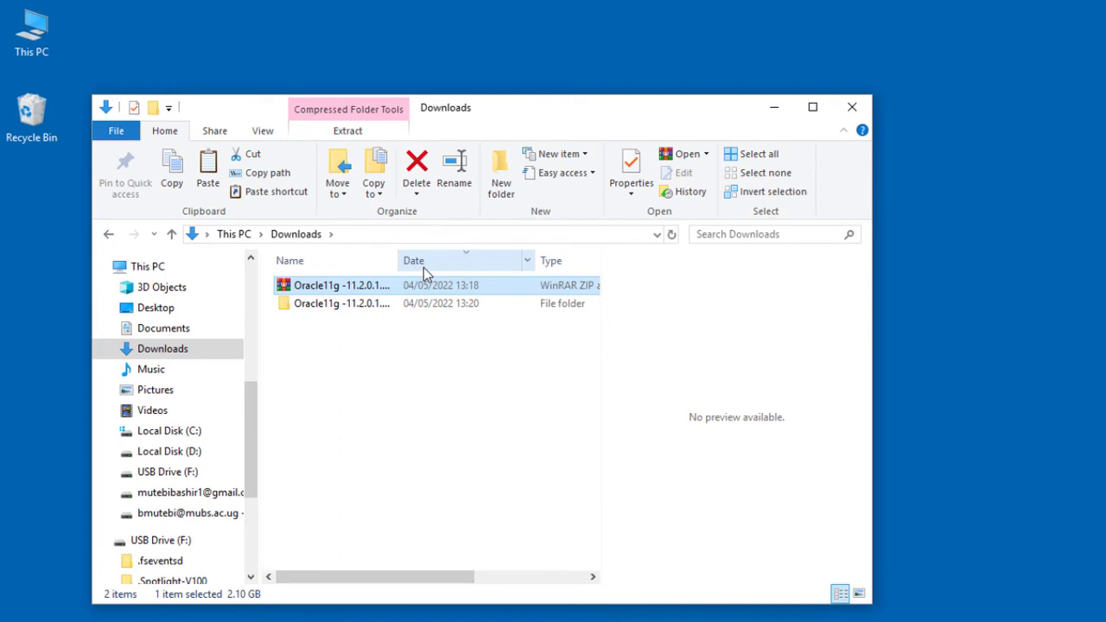
mouse_move(337, 378)
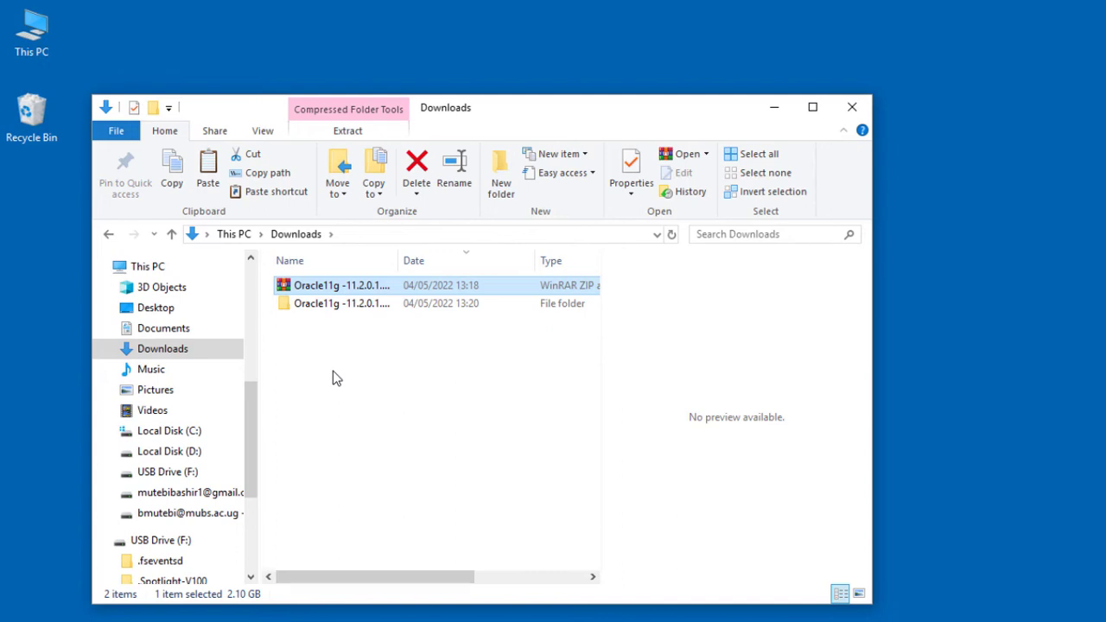
mouse_move(256, 577)
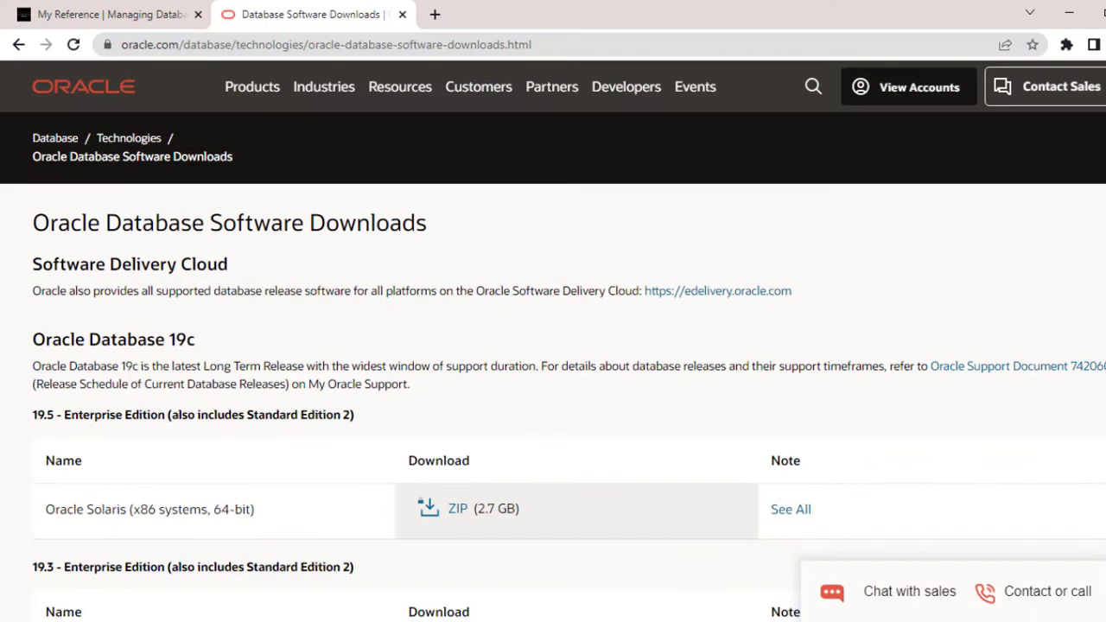
scroll("down", 3)
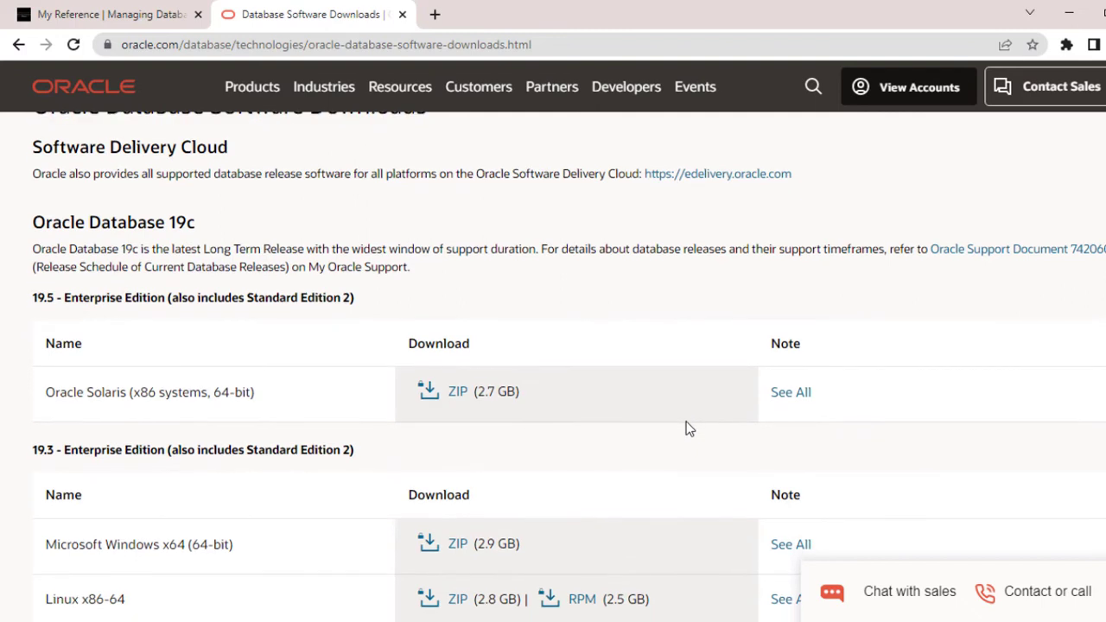
mouse_move(291, 382)
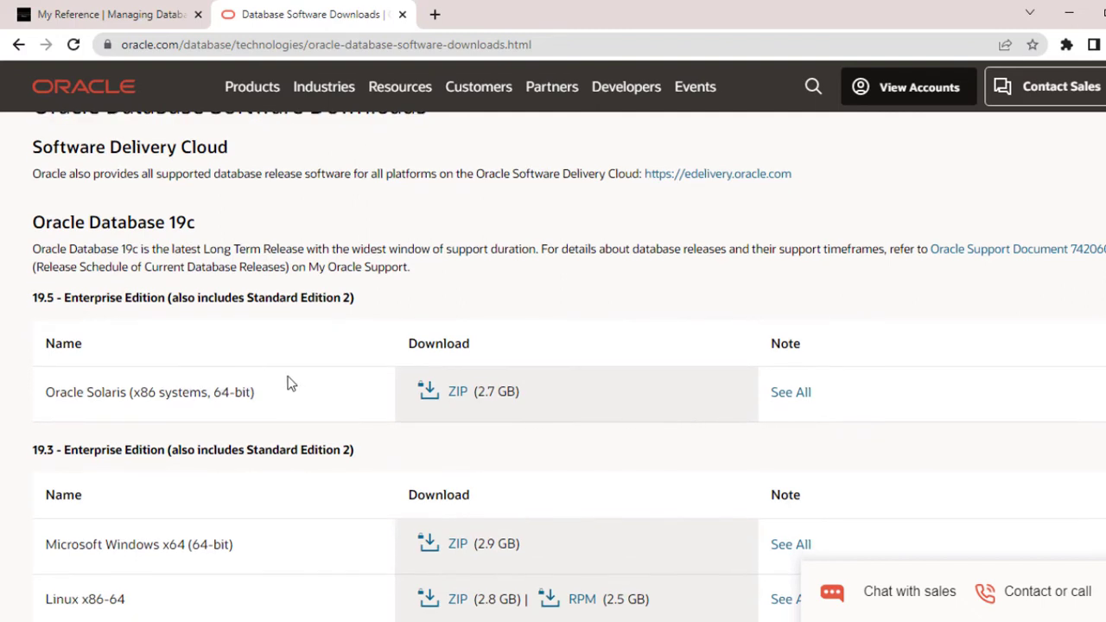
mouse_move(456, 345)
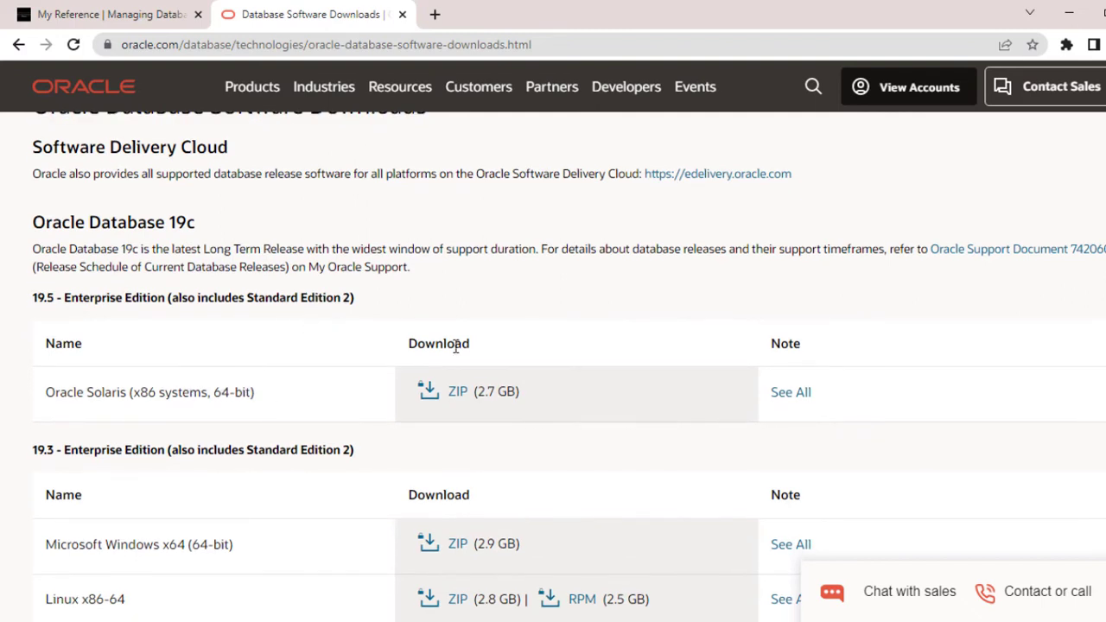
scroll("down", 3)
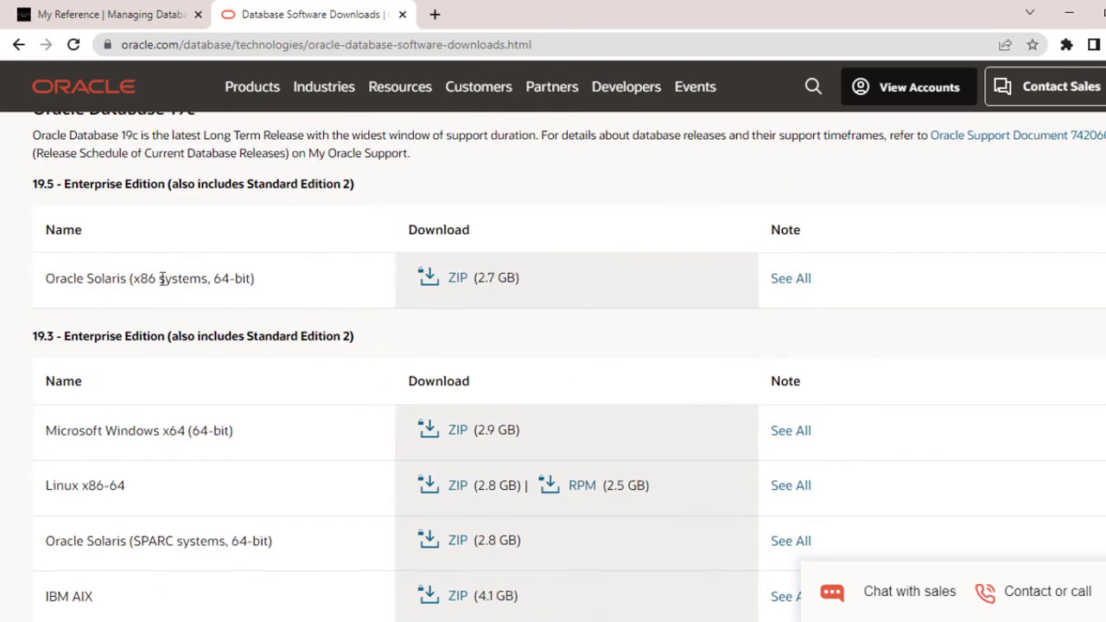
mouse_move(402, 425)
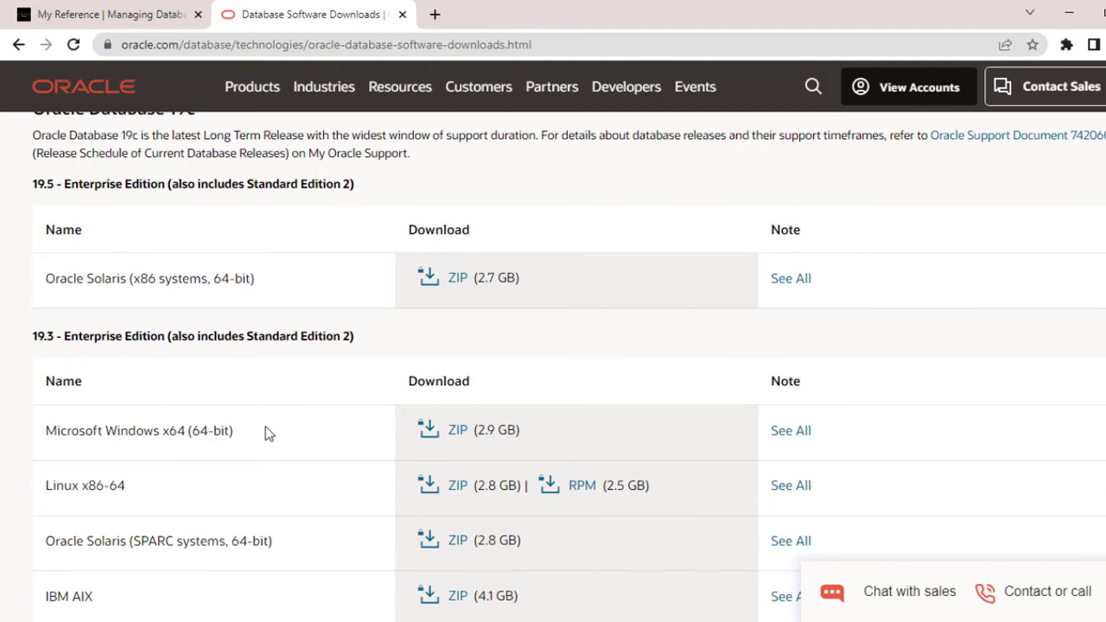
mouse_move(396, 364)
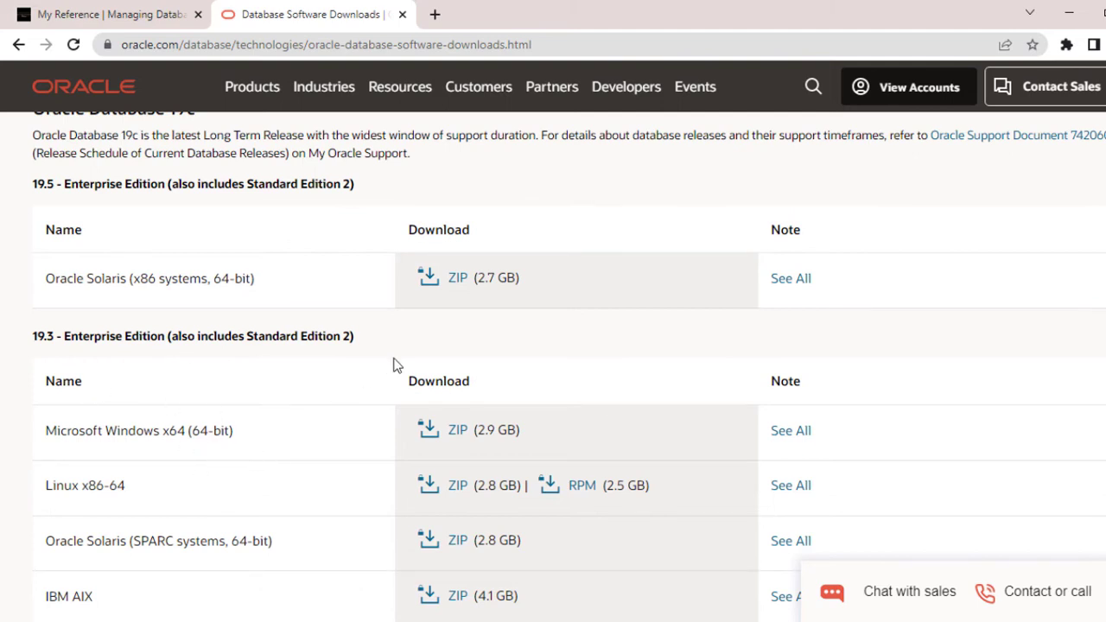
mouse_move(1052, 19)
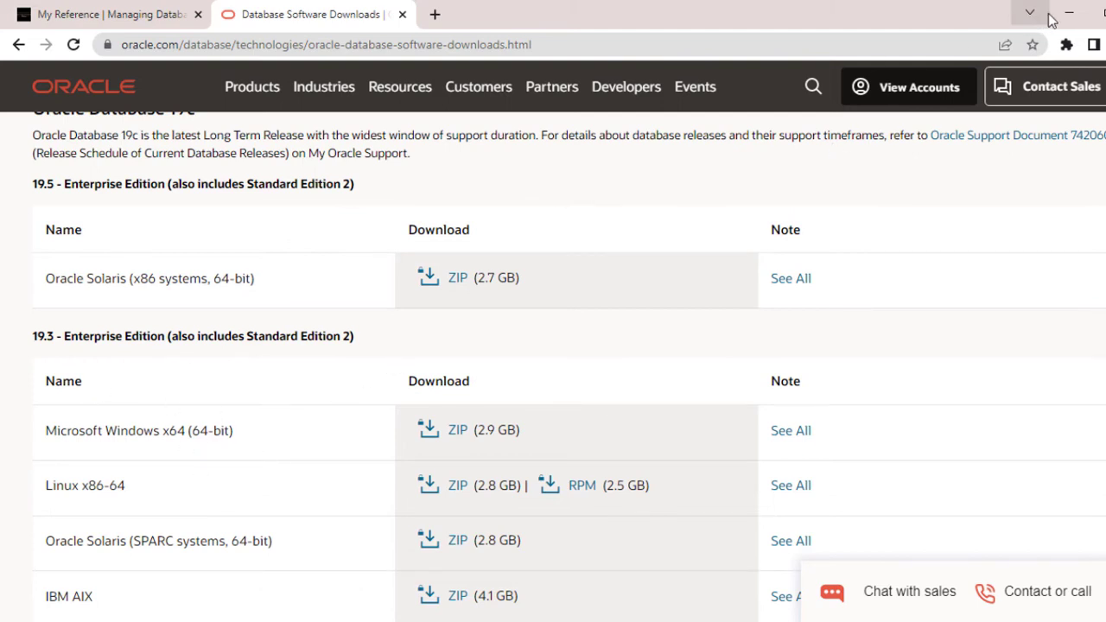
mouse_move(1052, 16)
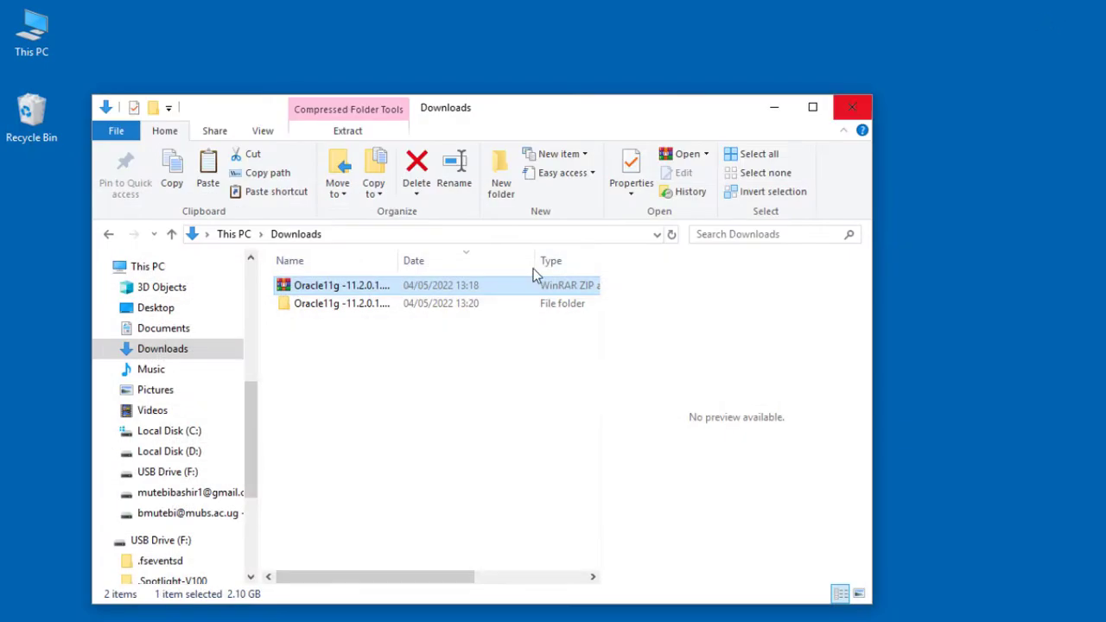
Step: Browse into the extracted Oracle11g database\install folder, select oui.exe, then return to database
double_click(341, 303)
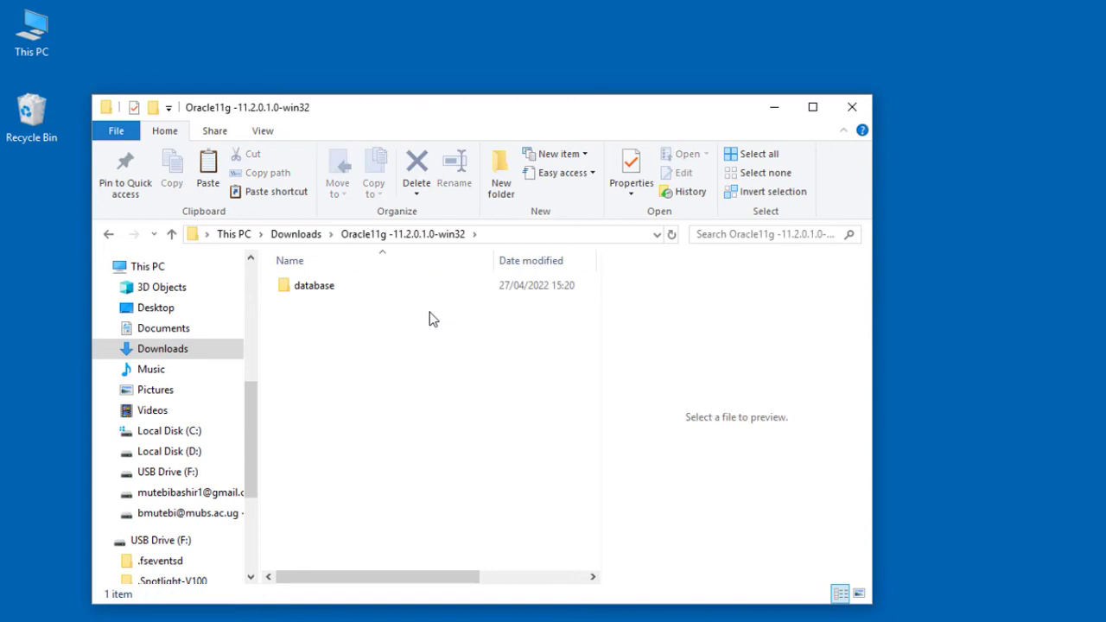
double_click(313, 285)
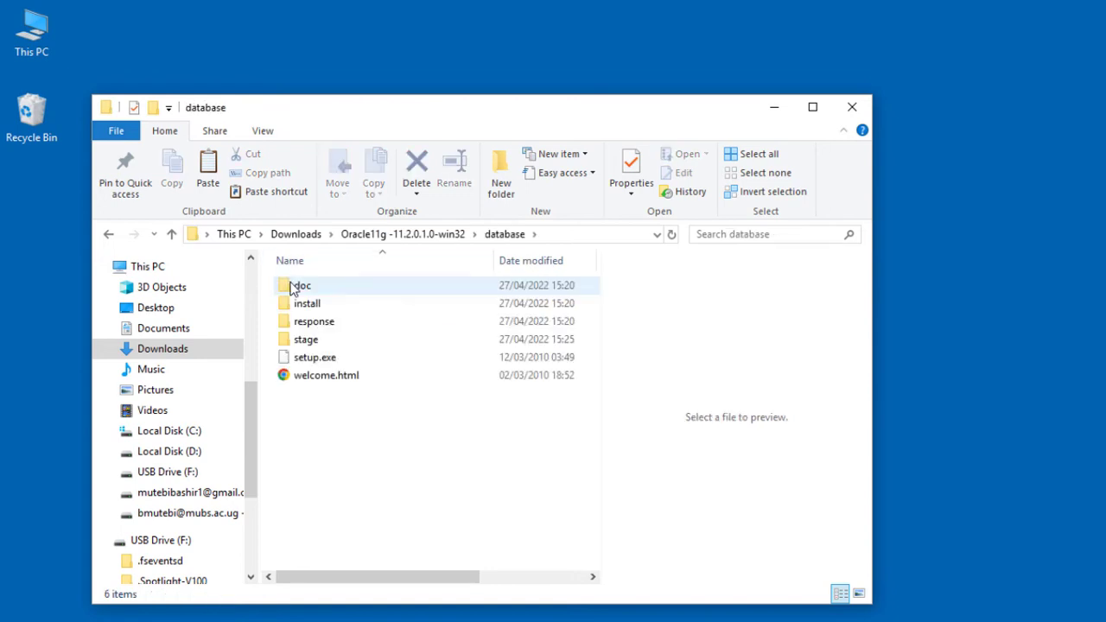
mouse_move(315, 357)
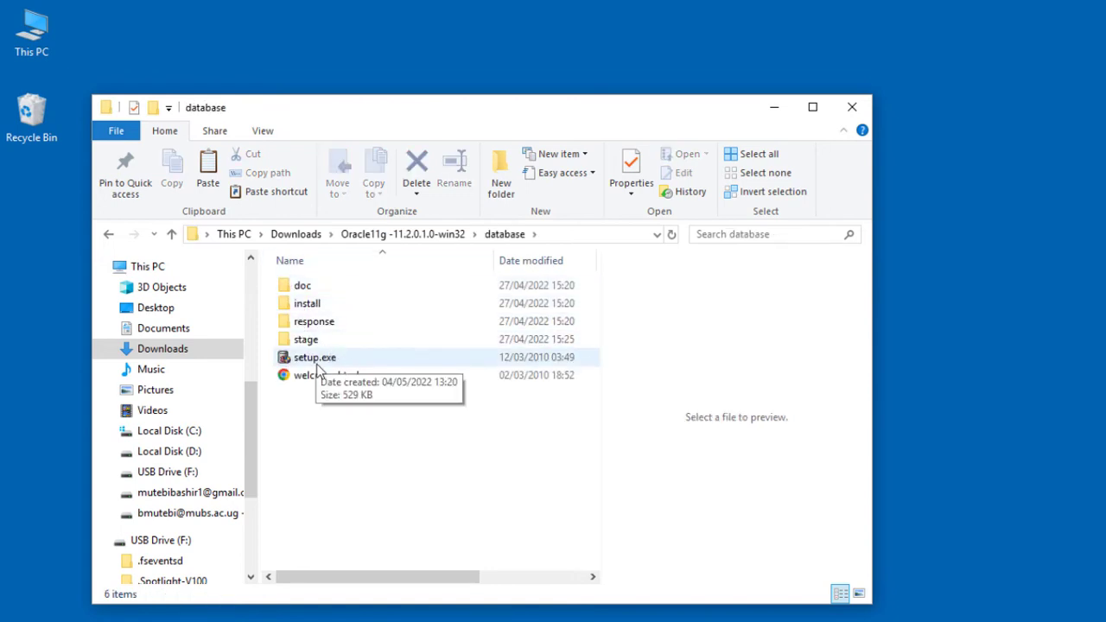
mouse_move(307, 302)
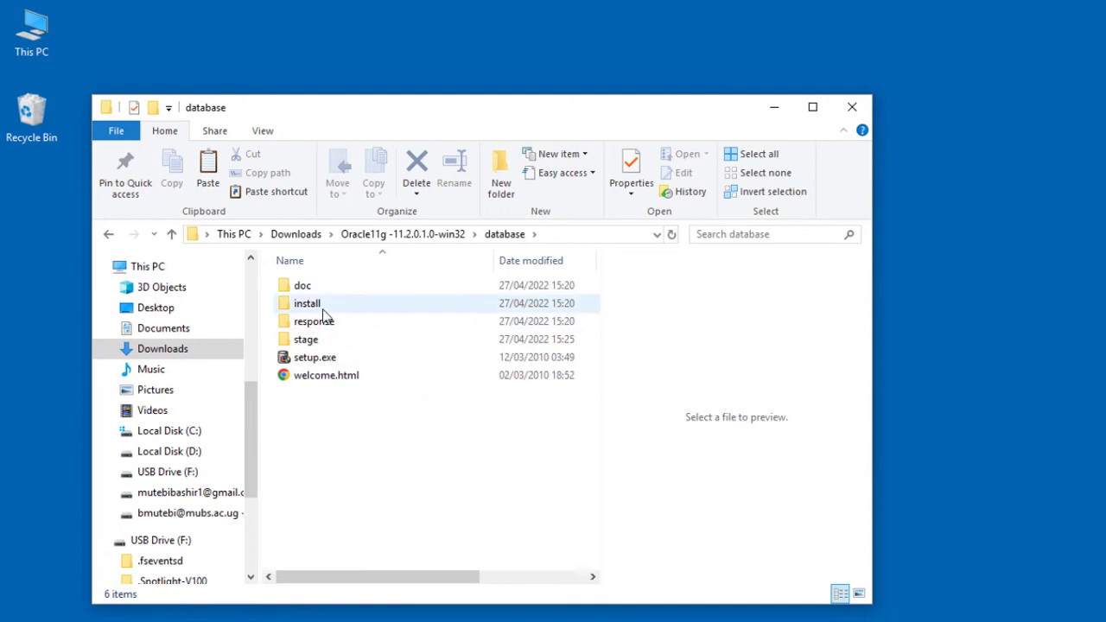
double_click(307, 302)
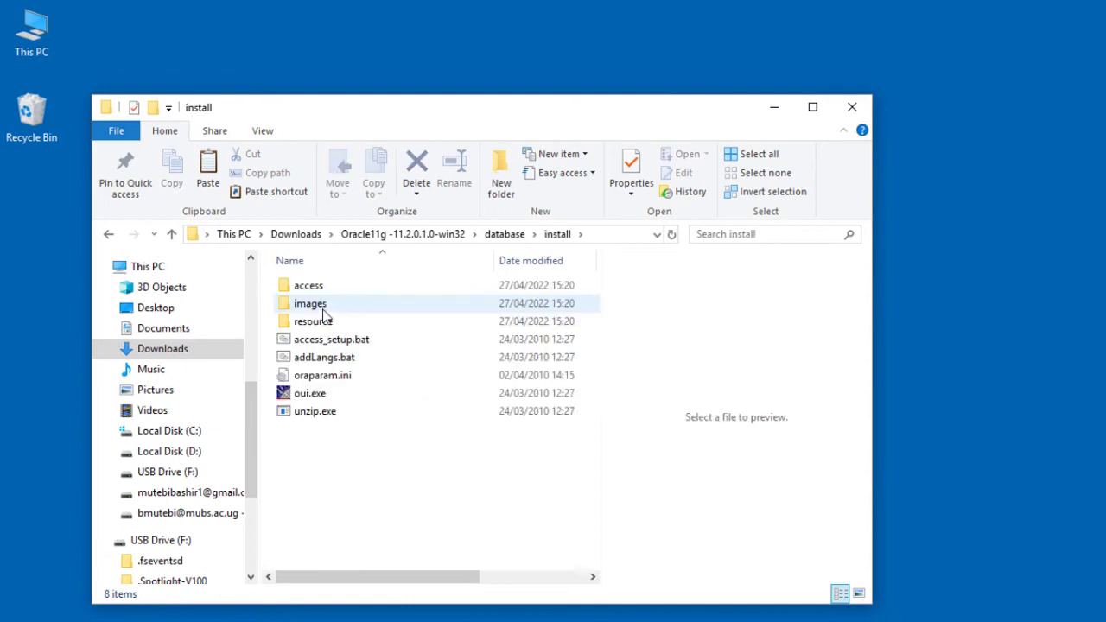
mouse_move(343, 397)
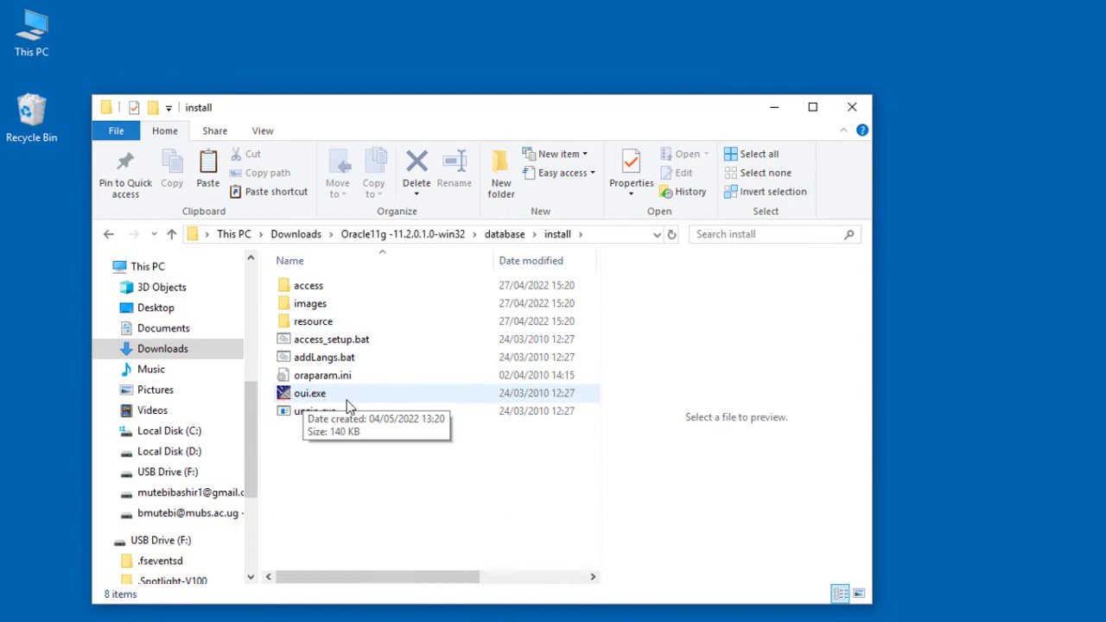
left_click(309, 393)
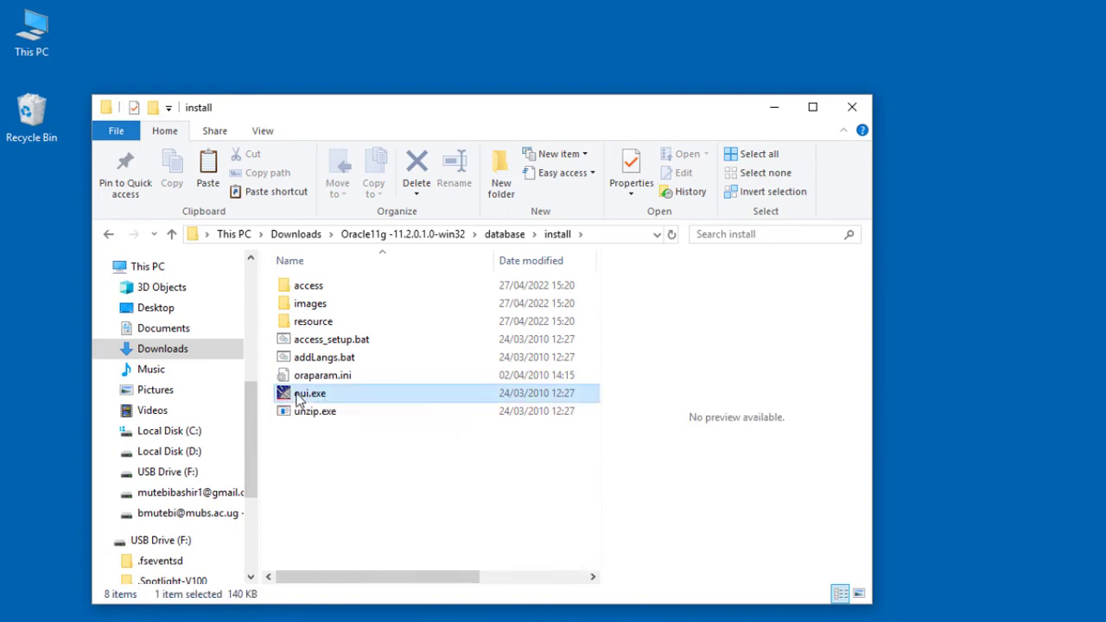
mouse_move(369, 395)
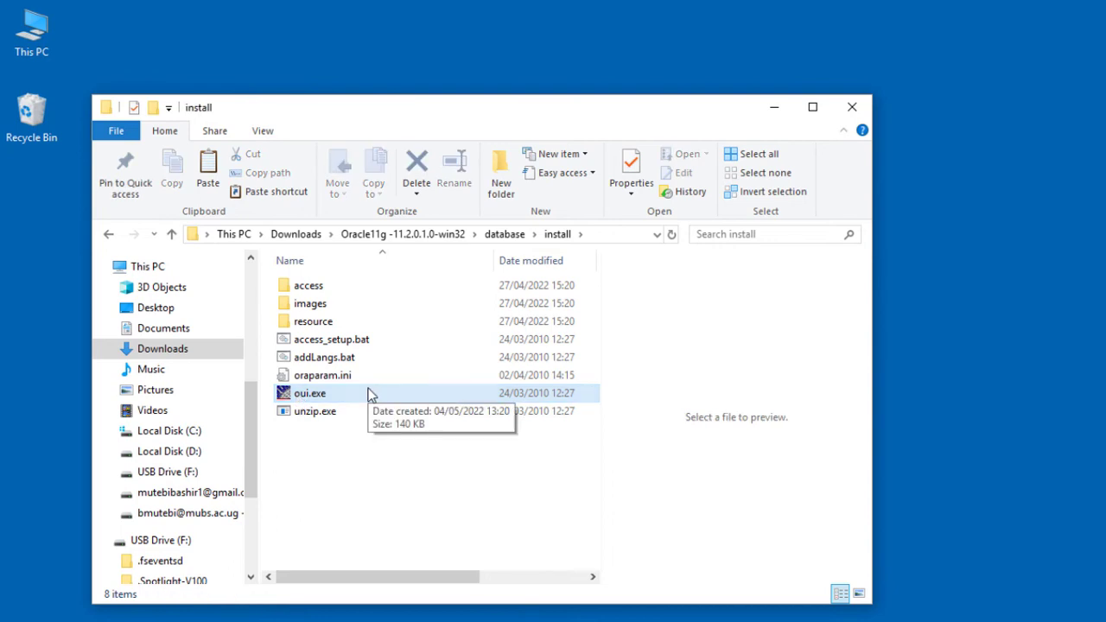
mouse_move(298, 404)
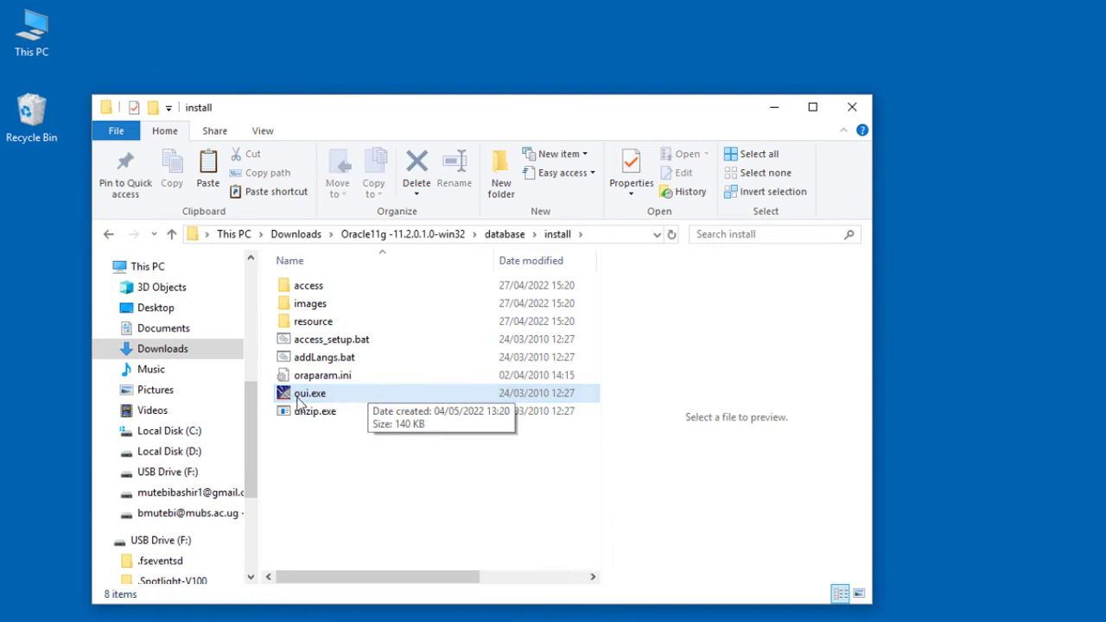
mouse_move(298, 402)
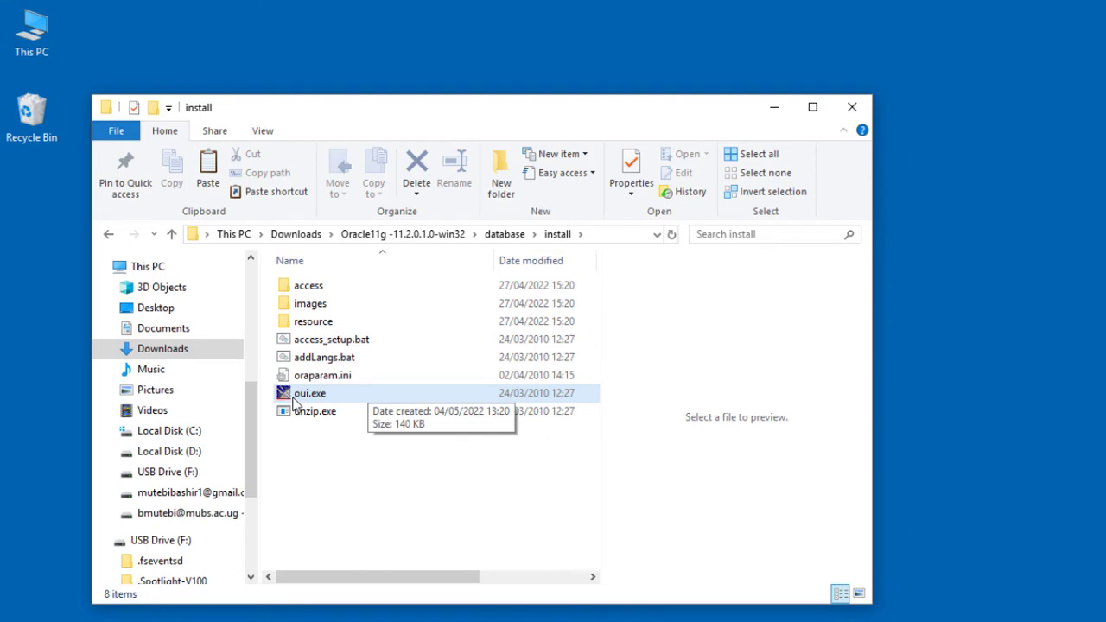
left_click(309, 394)
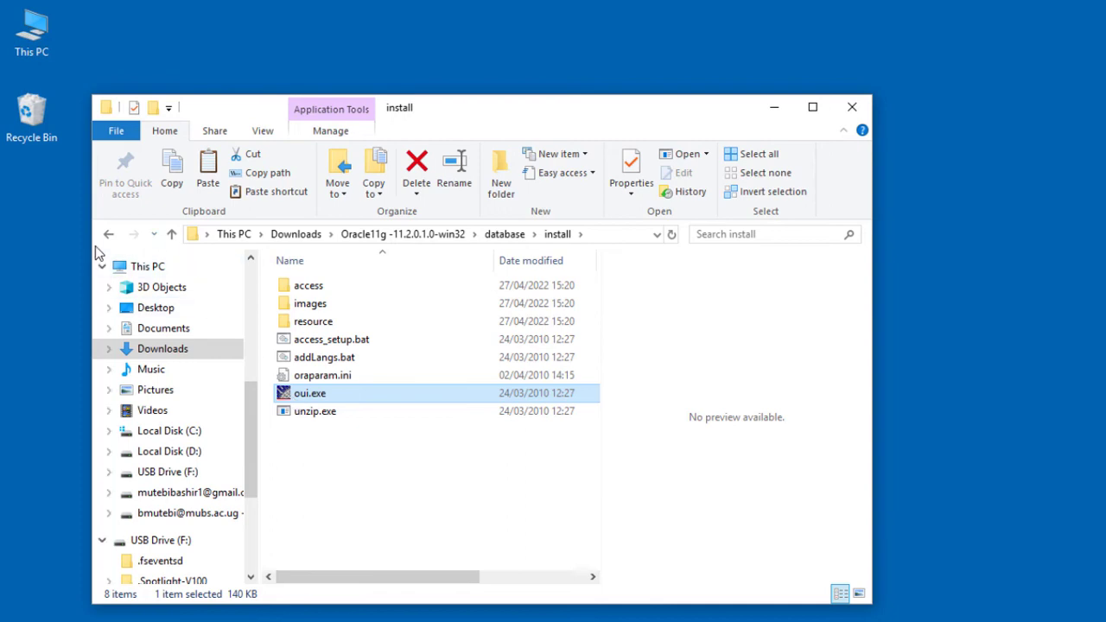
left_click(172, 235)
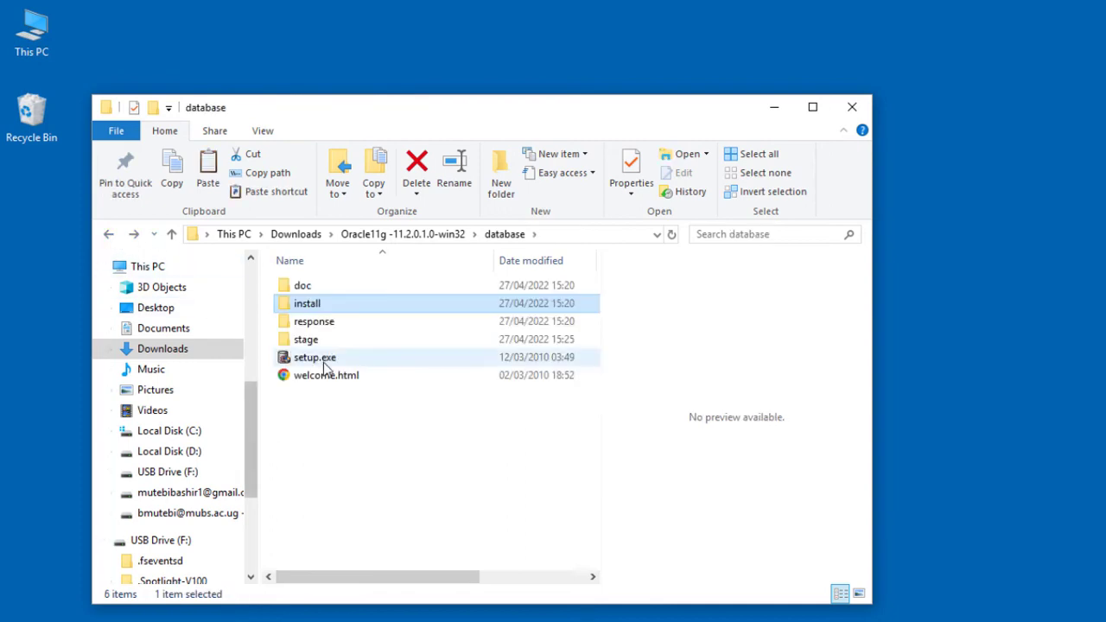
Step: Run oui.exe as administrator, approving the User Account Control prompt
right_click(315, 357)
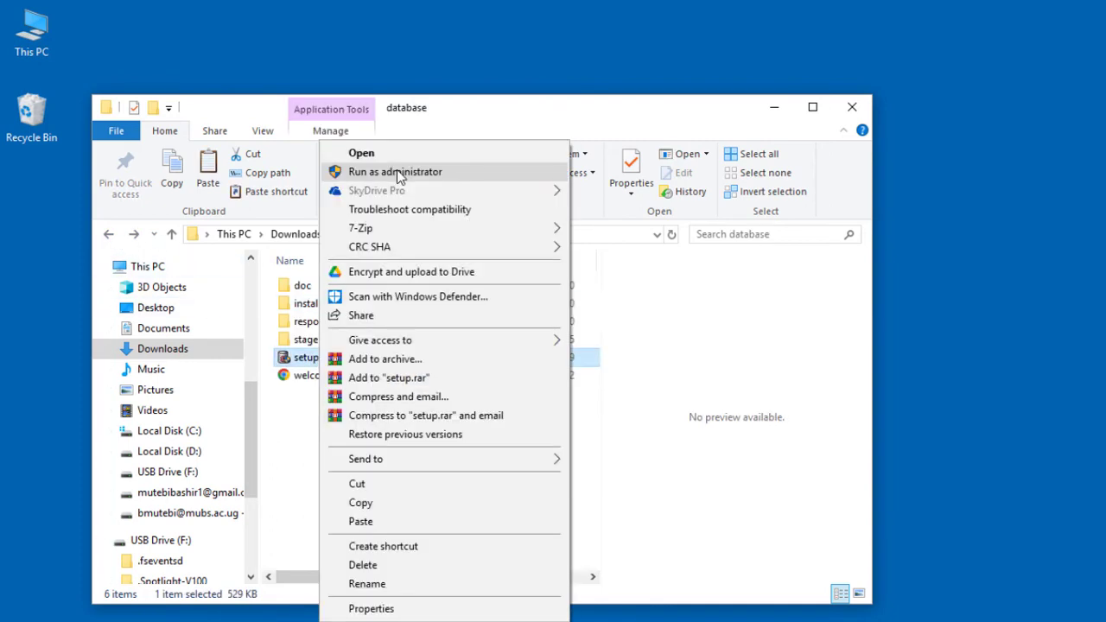
mouse_move(289, 409)
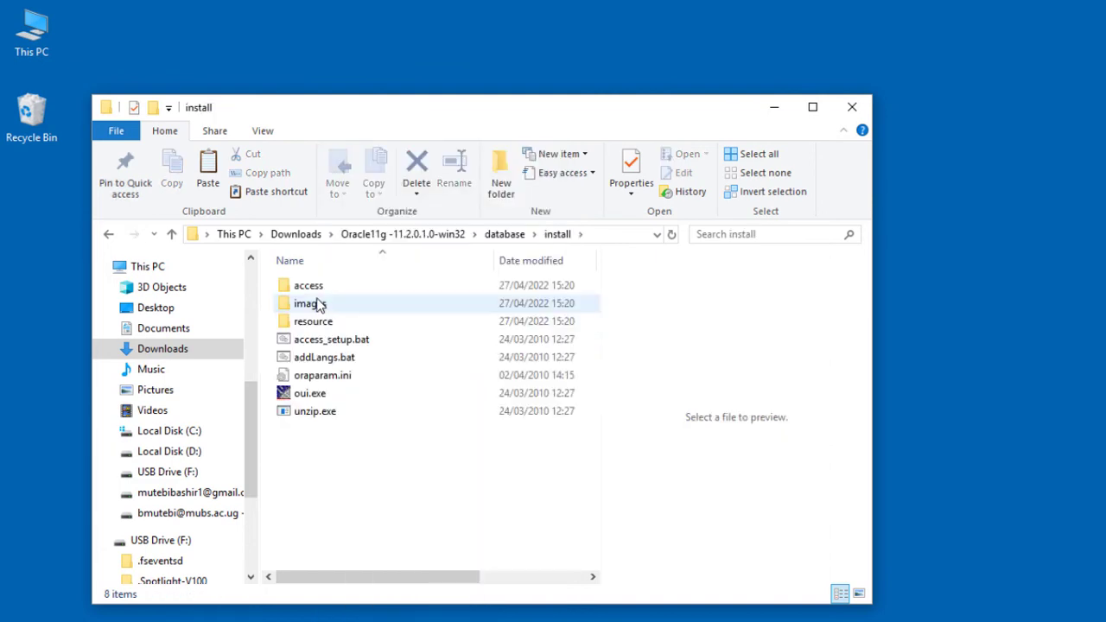
right_click(309, 394)
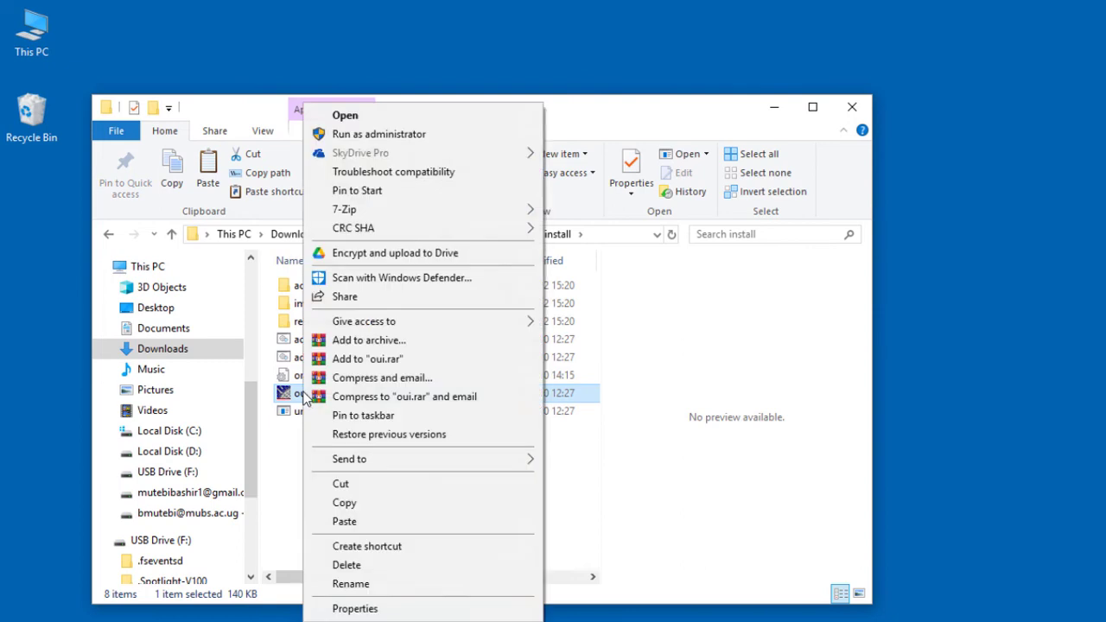
mouse_move(409, 144)
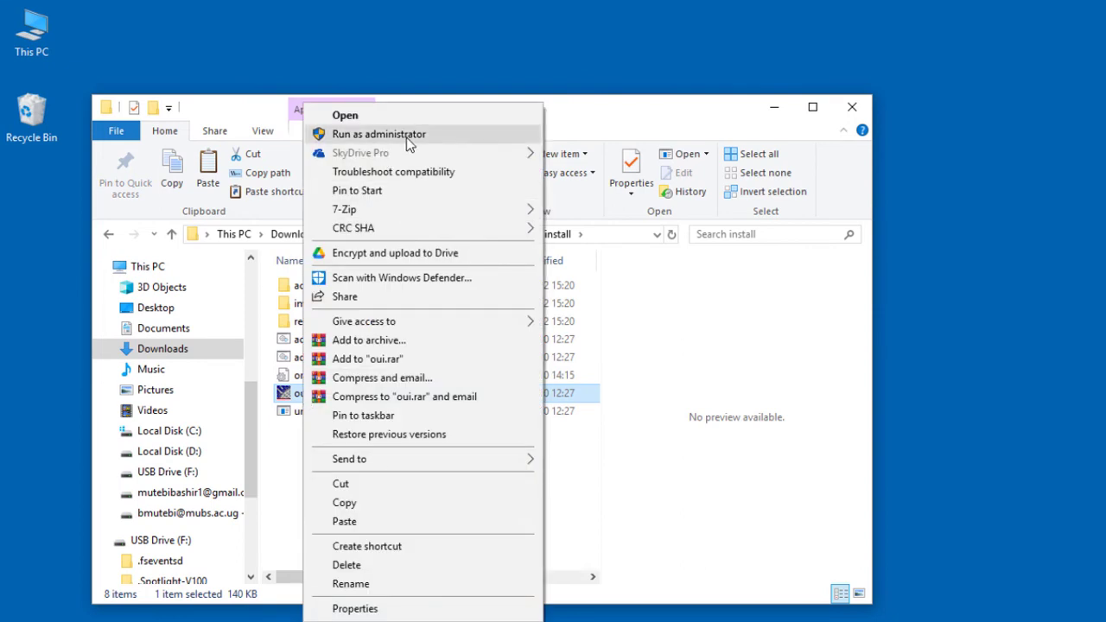
left_click(378, 134)
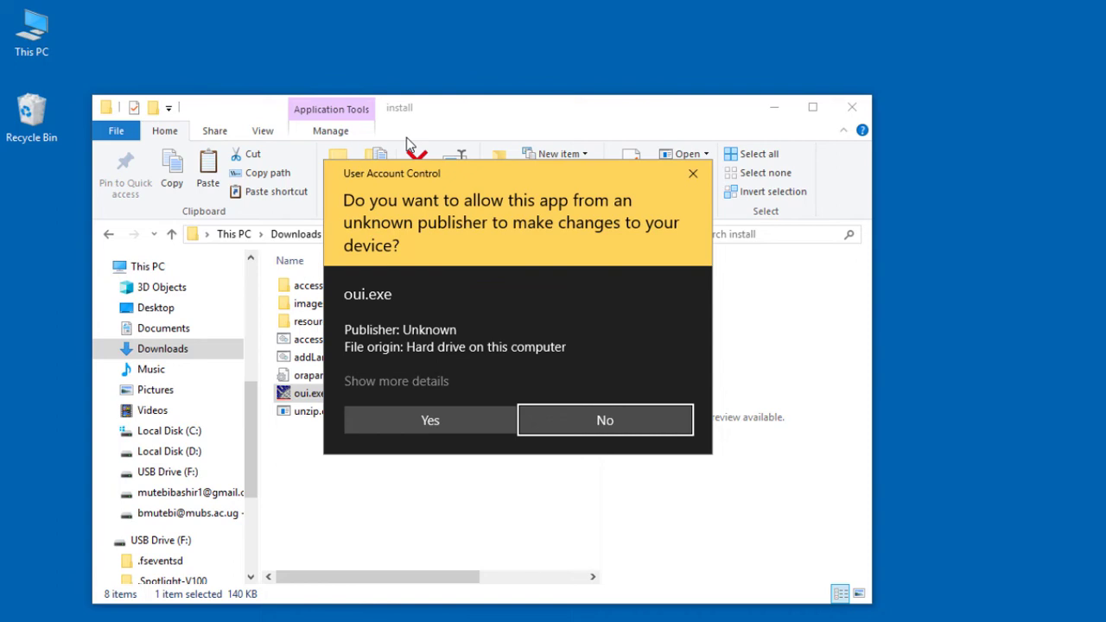
left_click(430, 420)
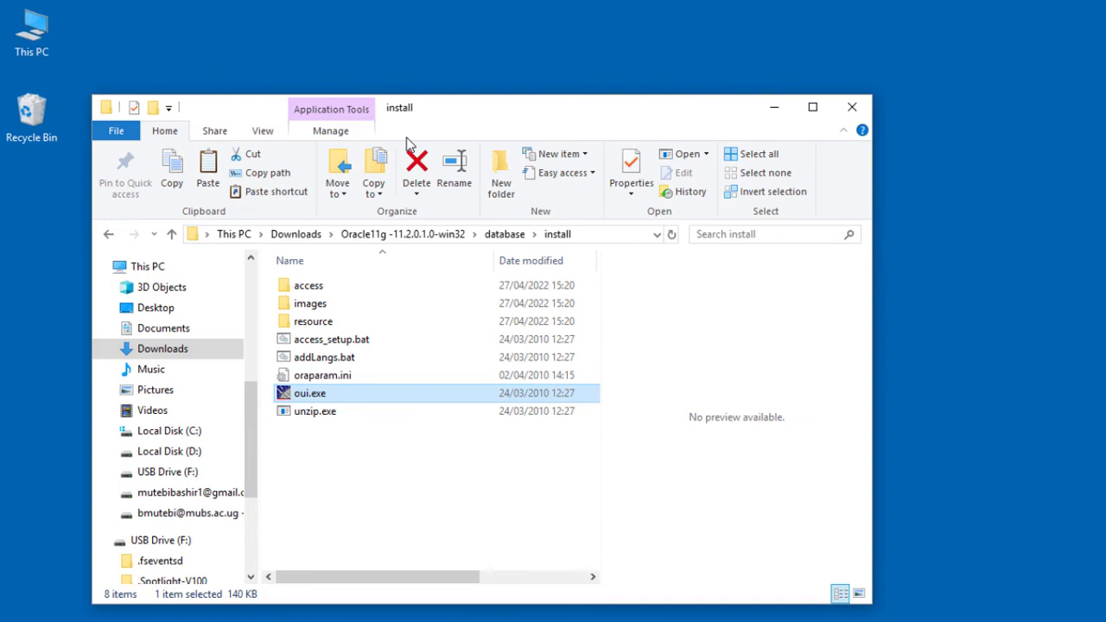
double_click(309, 393)
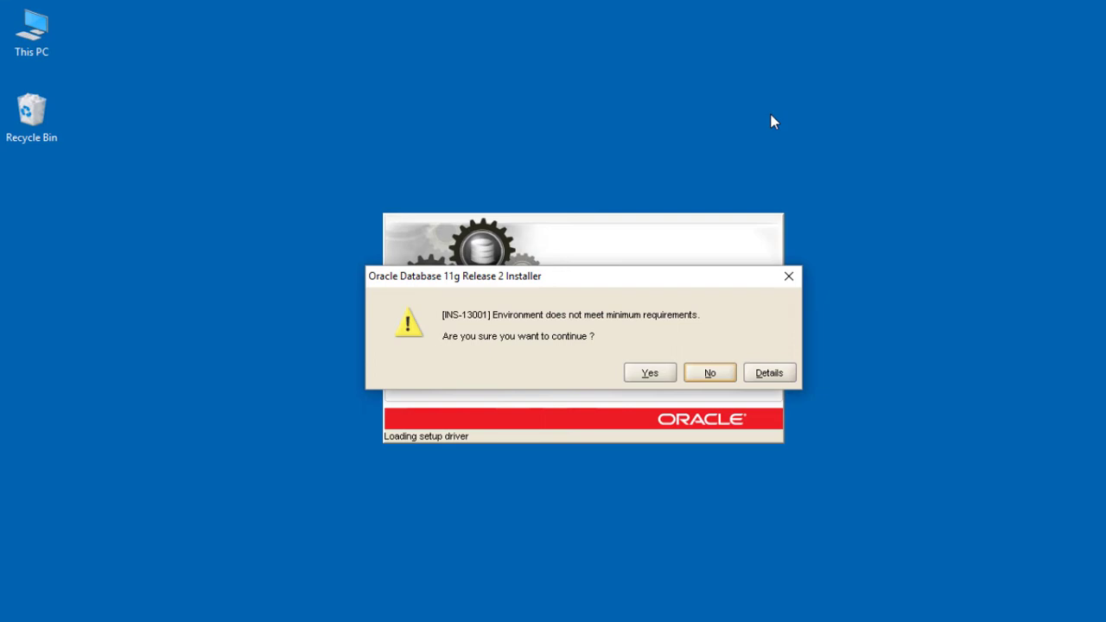
Step: Accept the INS-13001 warning about unmet minimum requirements
left_click(649, 372)
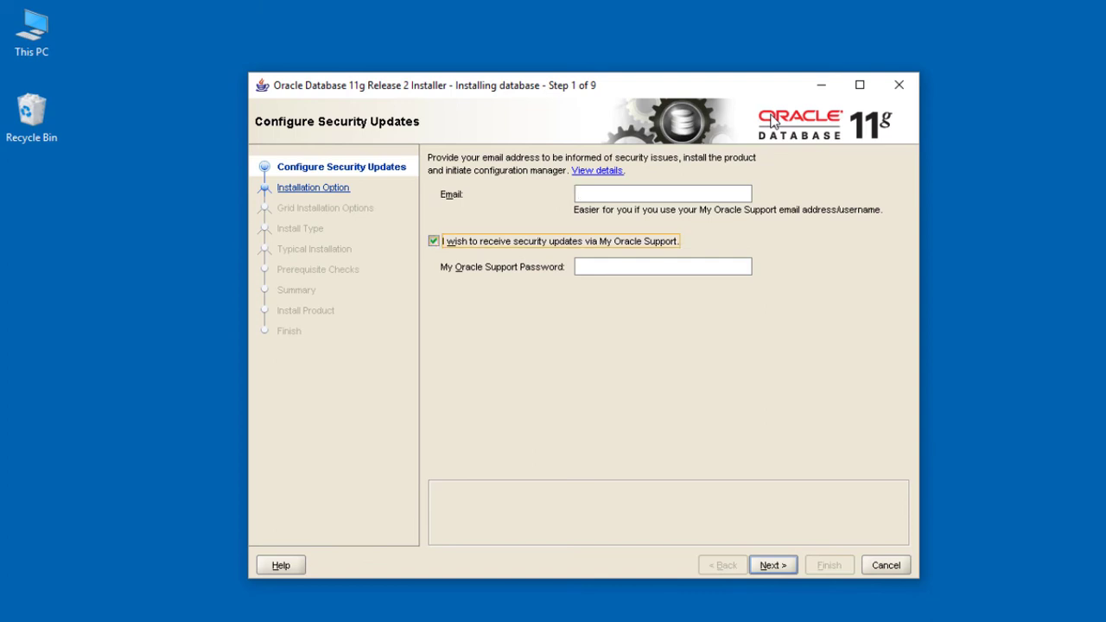
Step: Decline My Oracle Support security updates and continue without an email address
left_click(434, 240)
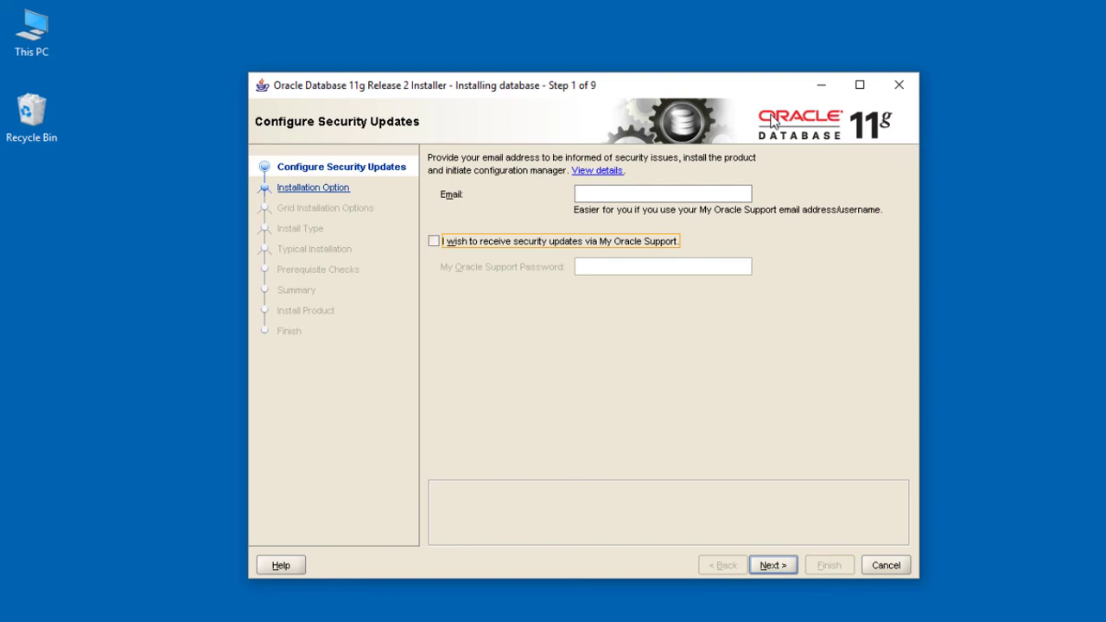
left_click(772, 564)
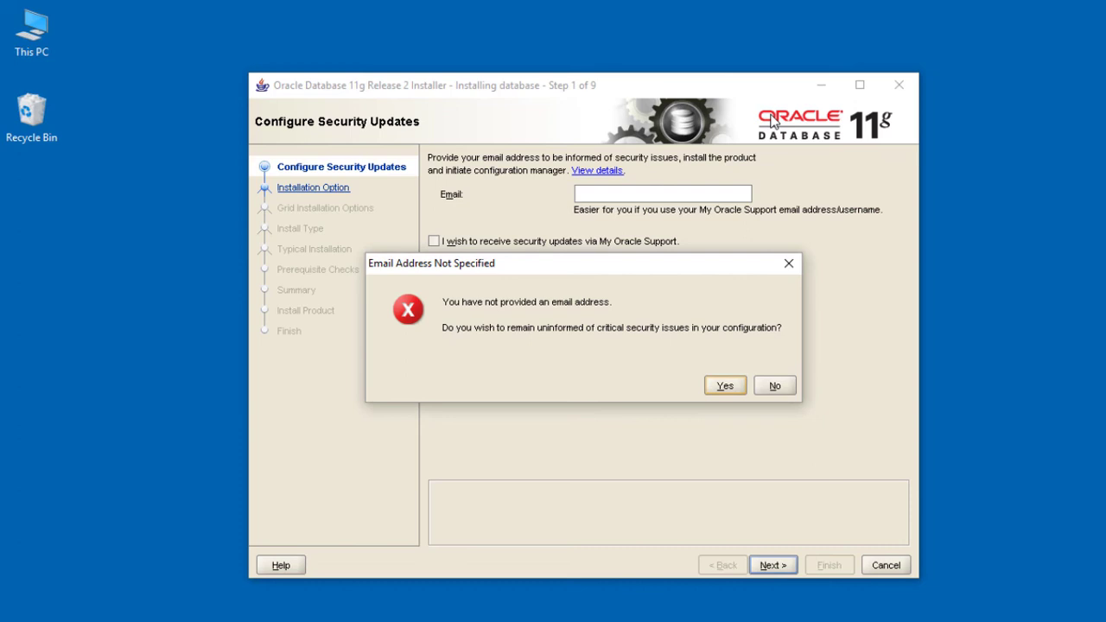
left_click(724, 385)
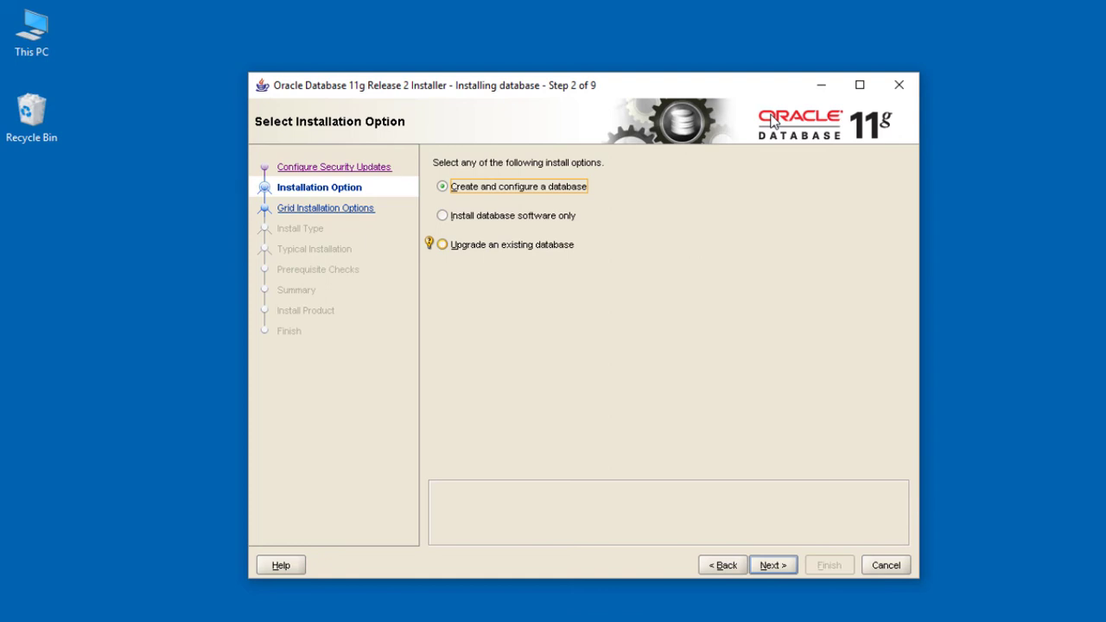
Step: Choose 'Install database software only' with a single instance database installation
left_click(443, 215)
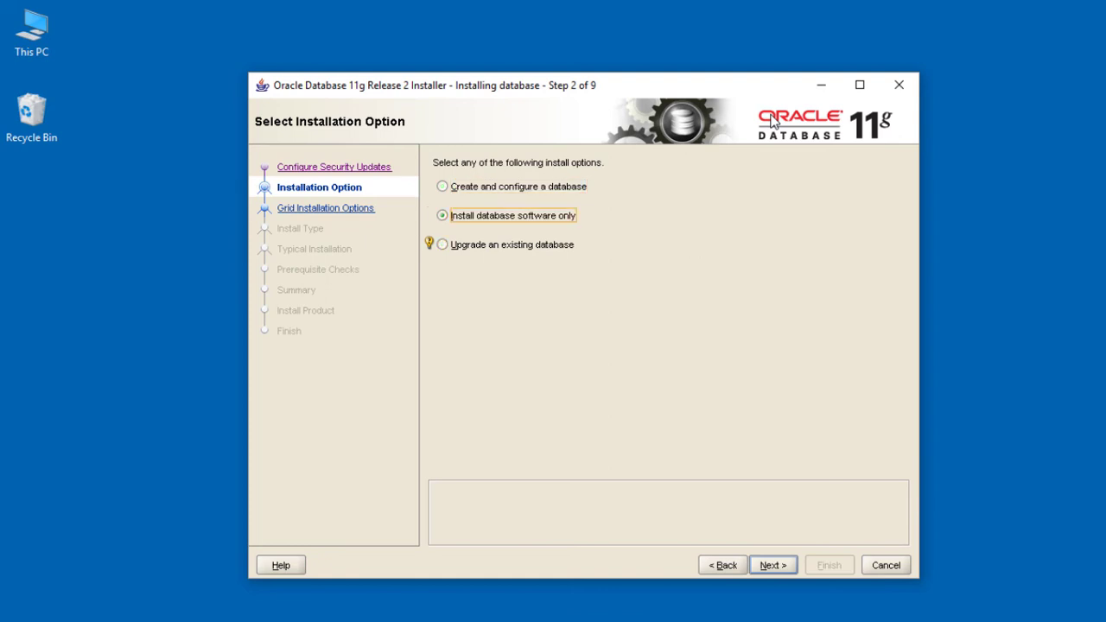
left_click(771, 565)
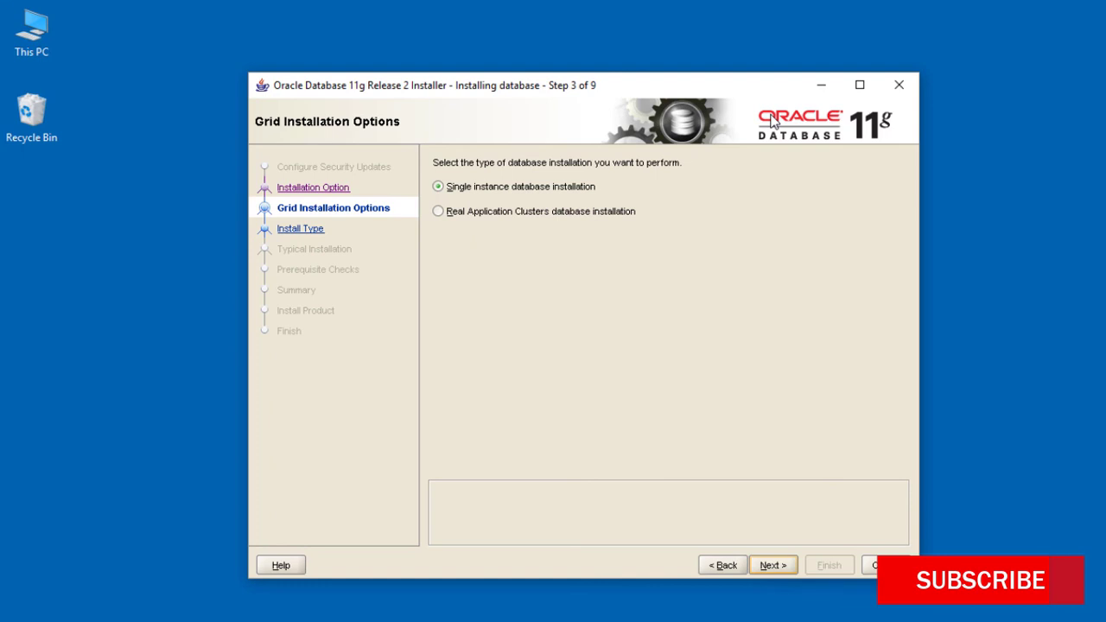
left_click(772, 564)
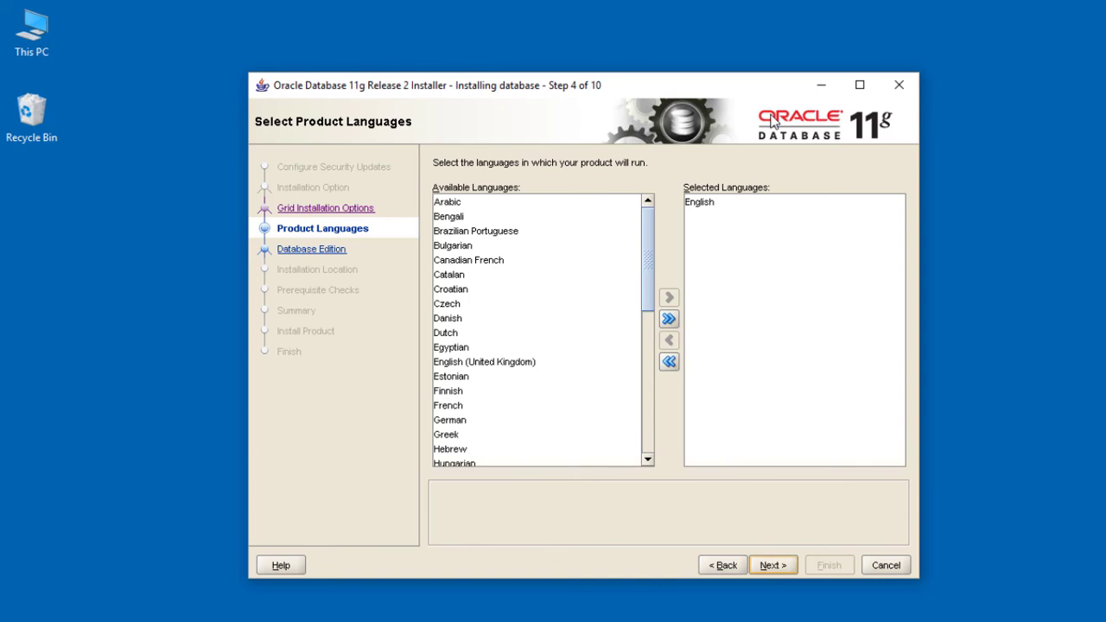
Step: Keep English, Enterprise Edition, Oracle base D:\app\xBx and the dbhome_1 software location
left_click(772, 564)
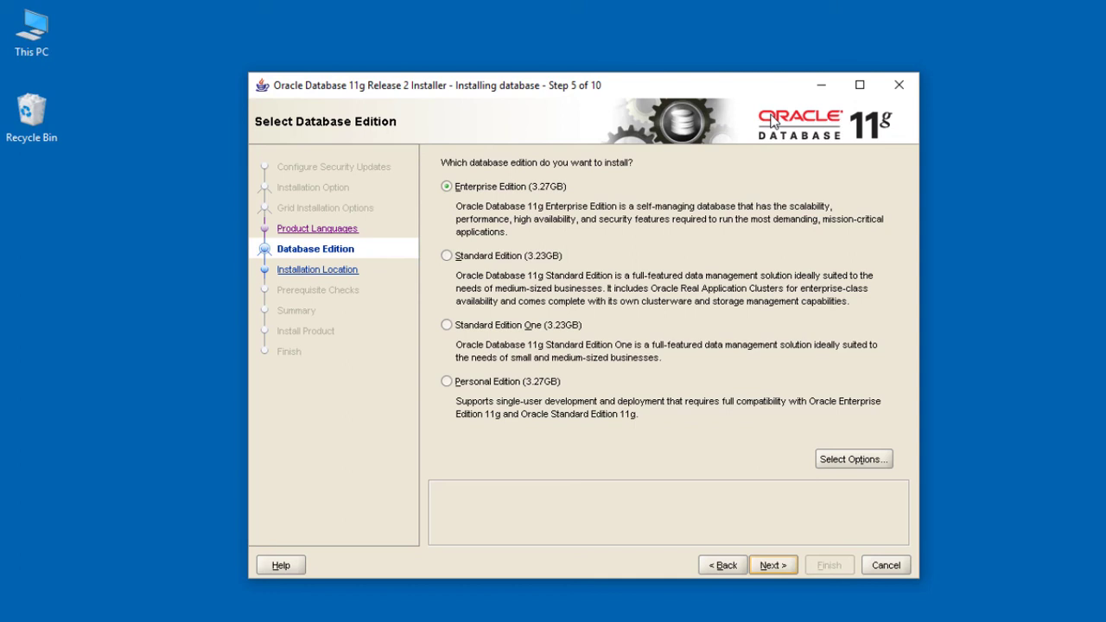
left_click(772, 564)
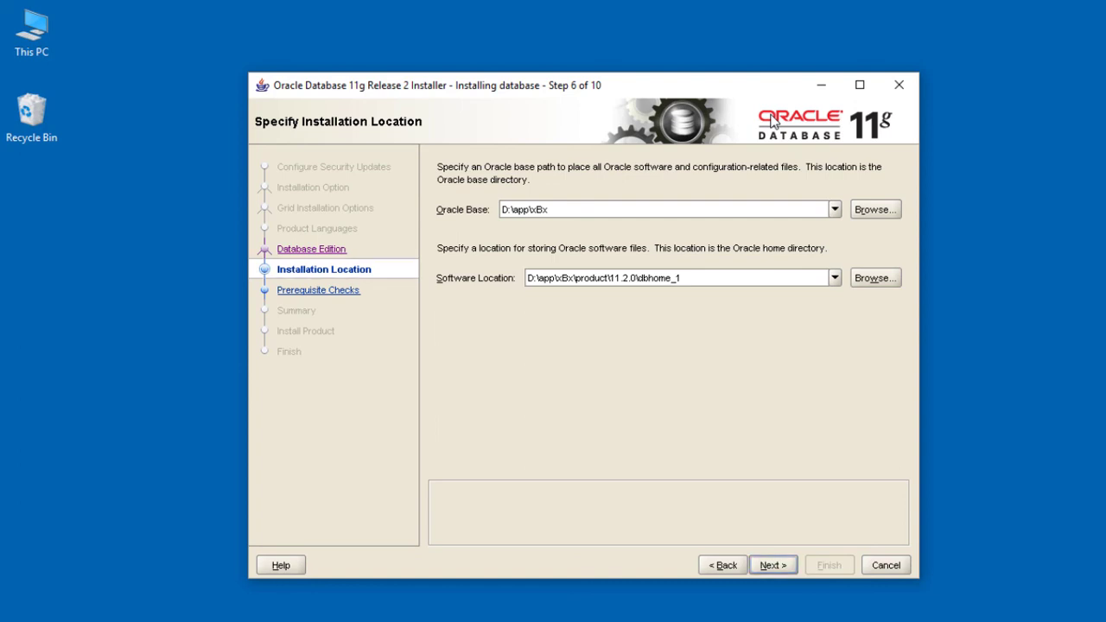
left_click(670, 209)
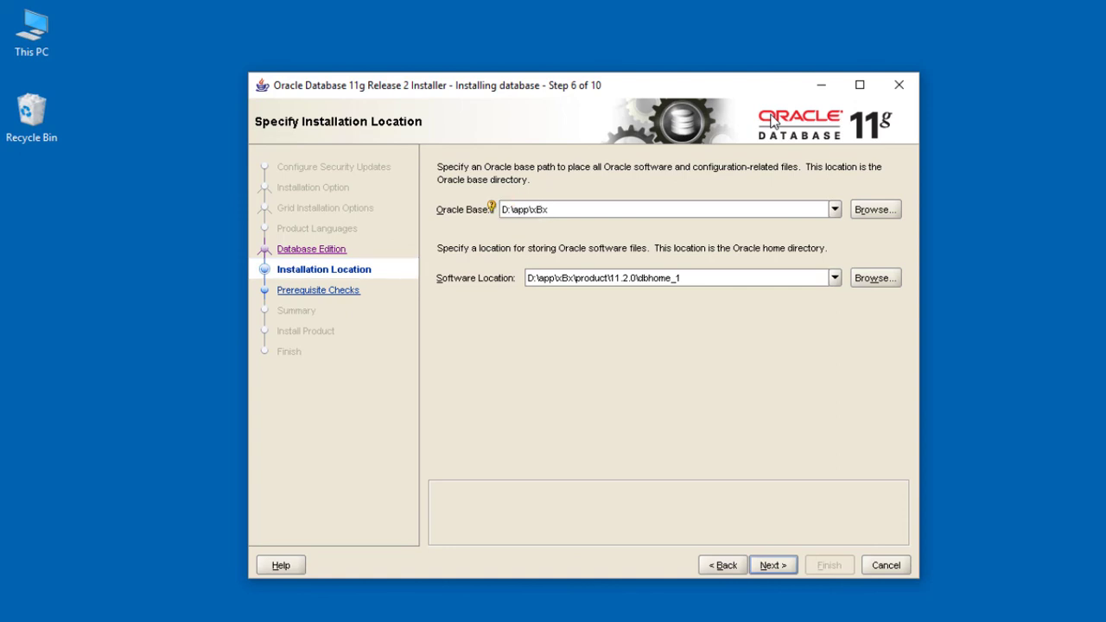
left_click(669, 209)
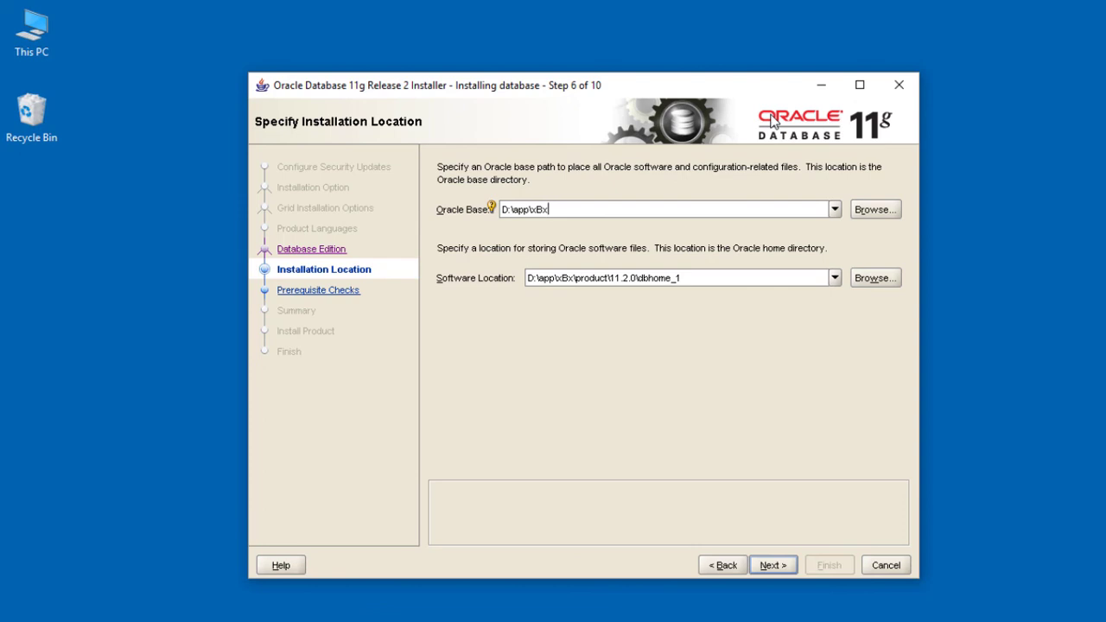
left_click(772, 564)
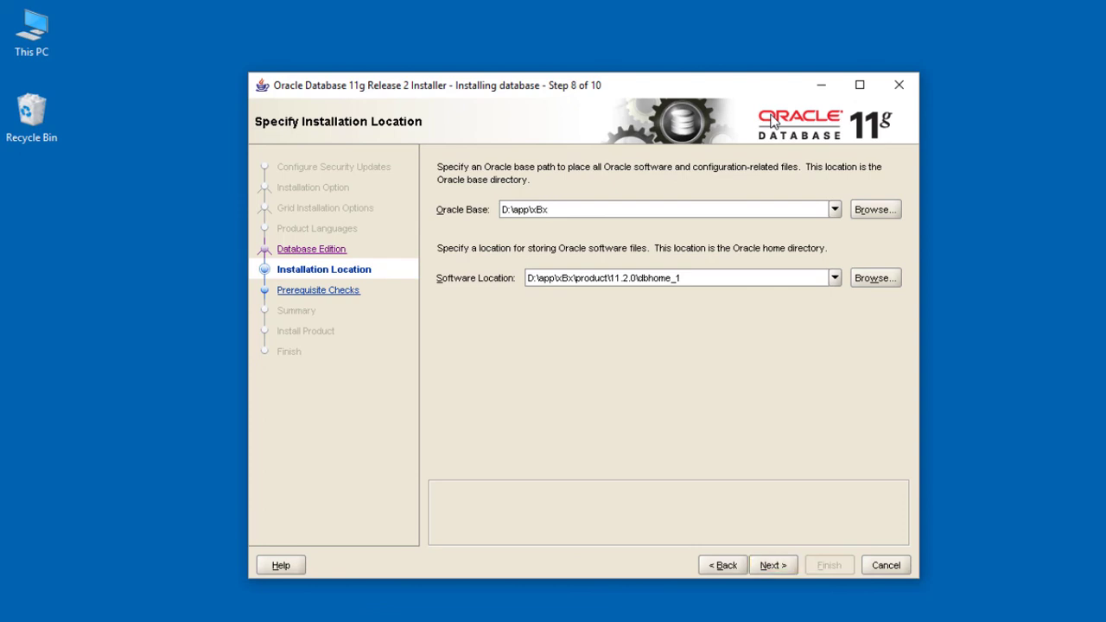
left_click(772, 564)
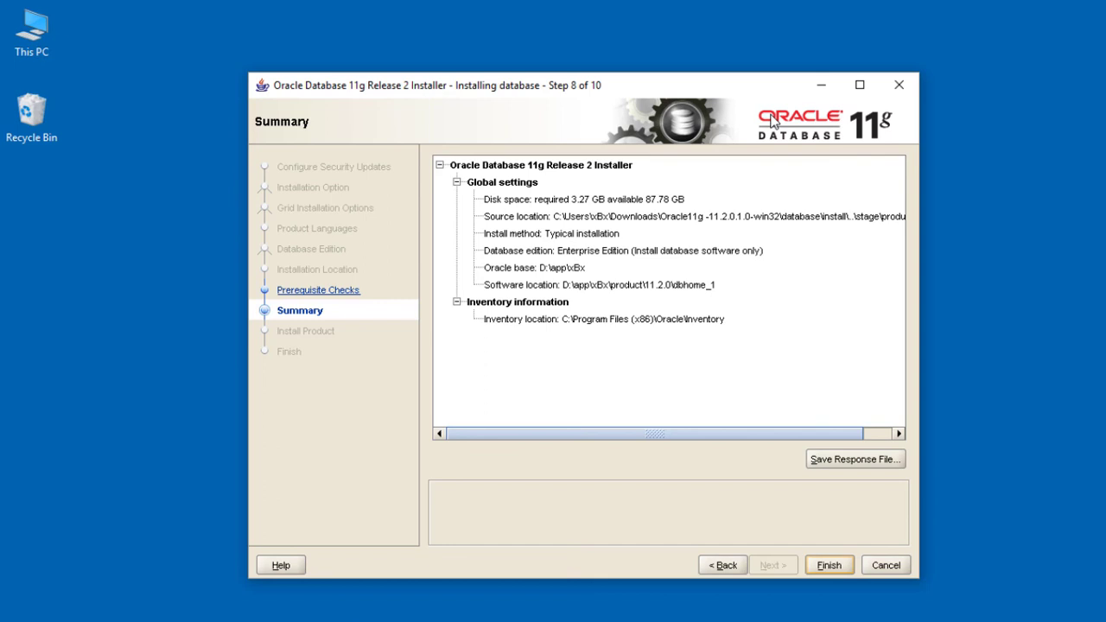
Step: Finish on the Summary page and allow Java access through Windows Defender Firewall
left_click(828, 564)
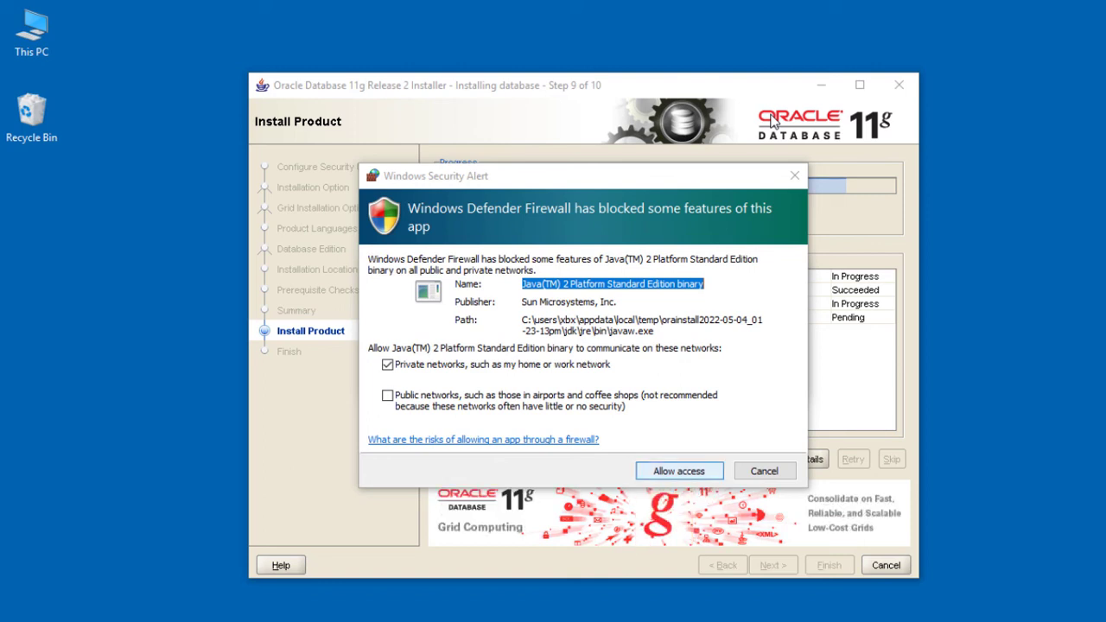
left_click(679, 471)
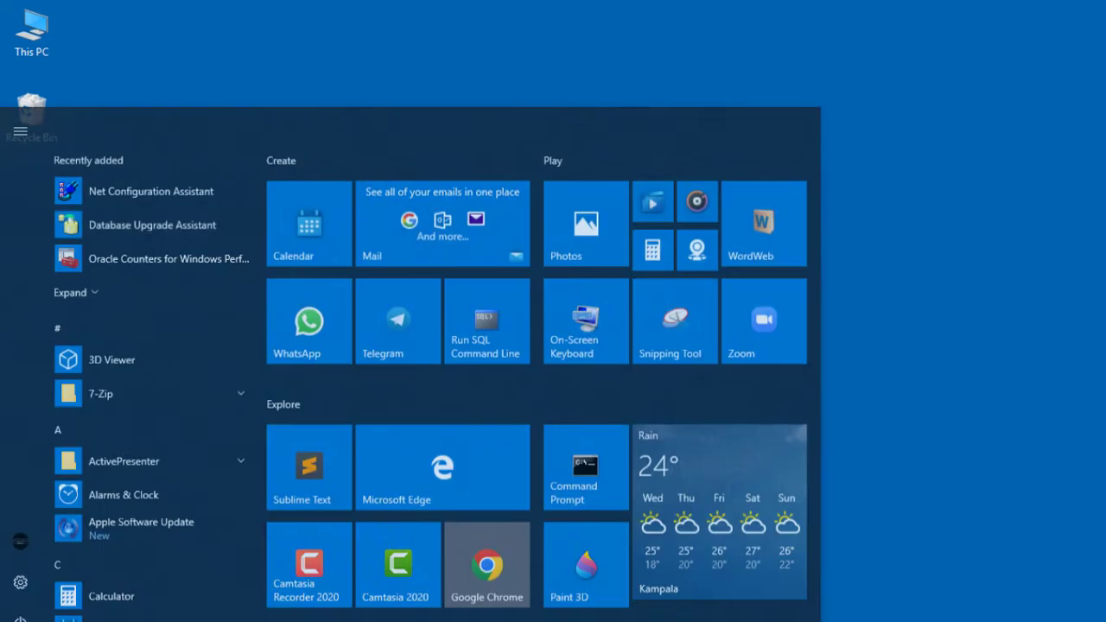
Step: Expand Oracle - OraDb11g_home1 in the Start menu and scroll through its tools
scroll("down", 3)
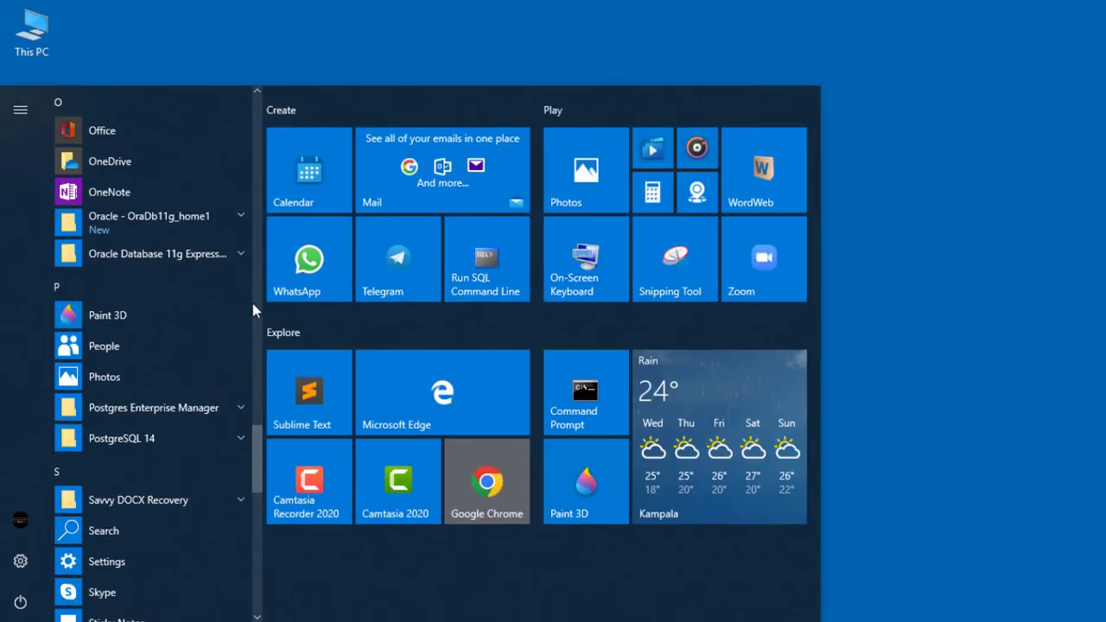
left_click(241, 216)
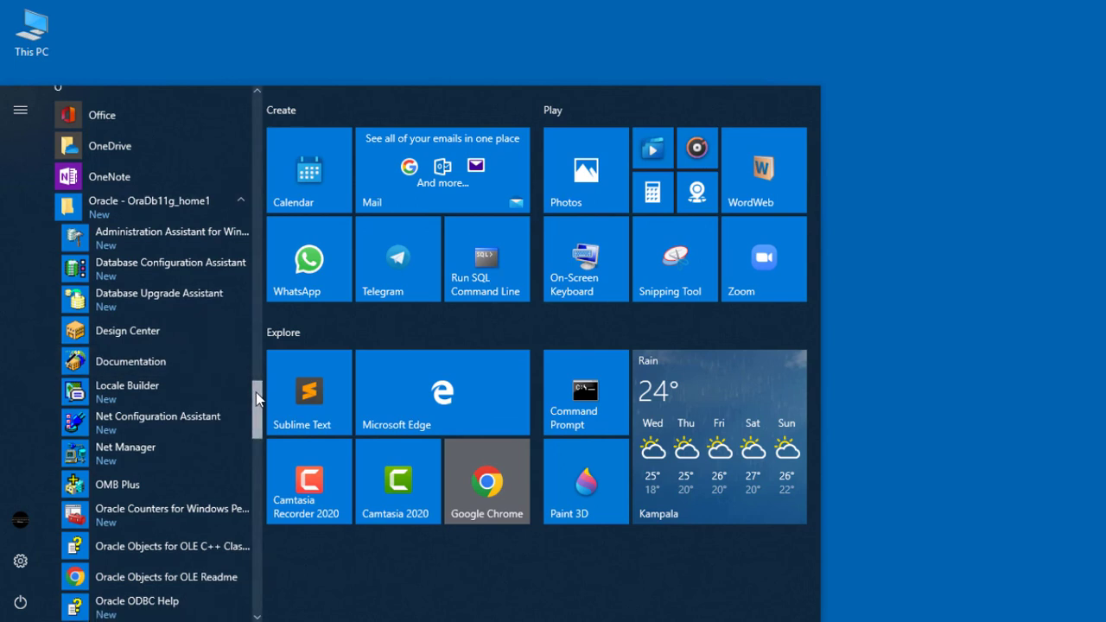
scroll("down", 3)
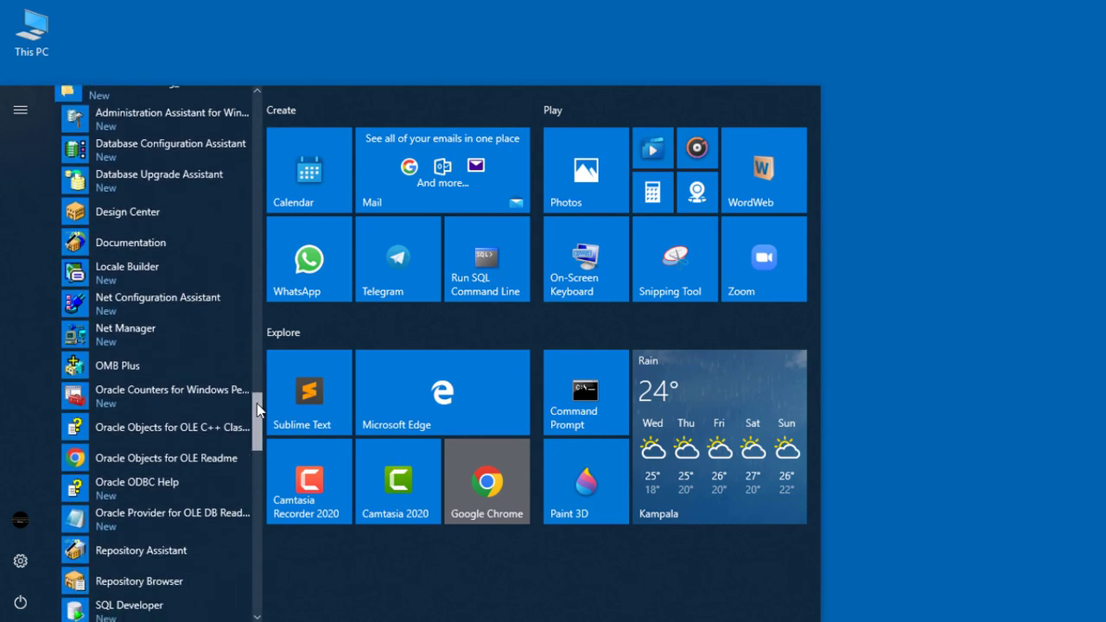
scroll("down", 3)
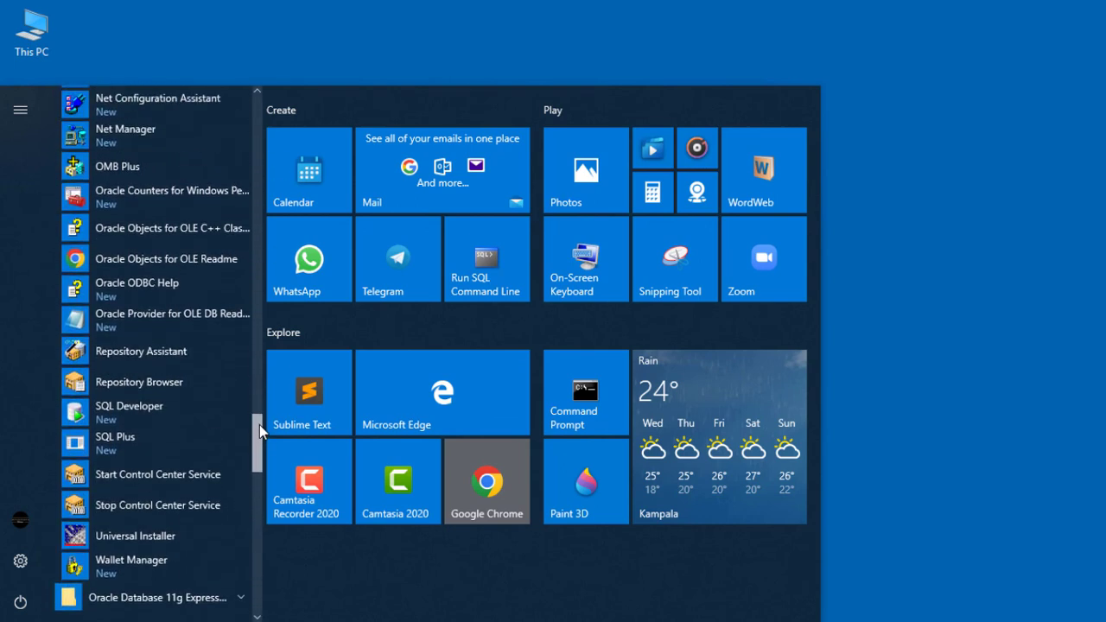
scroll("up", 3)
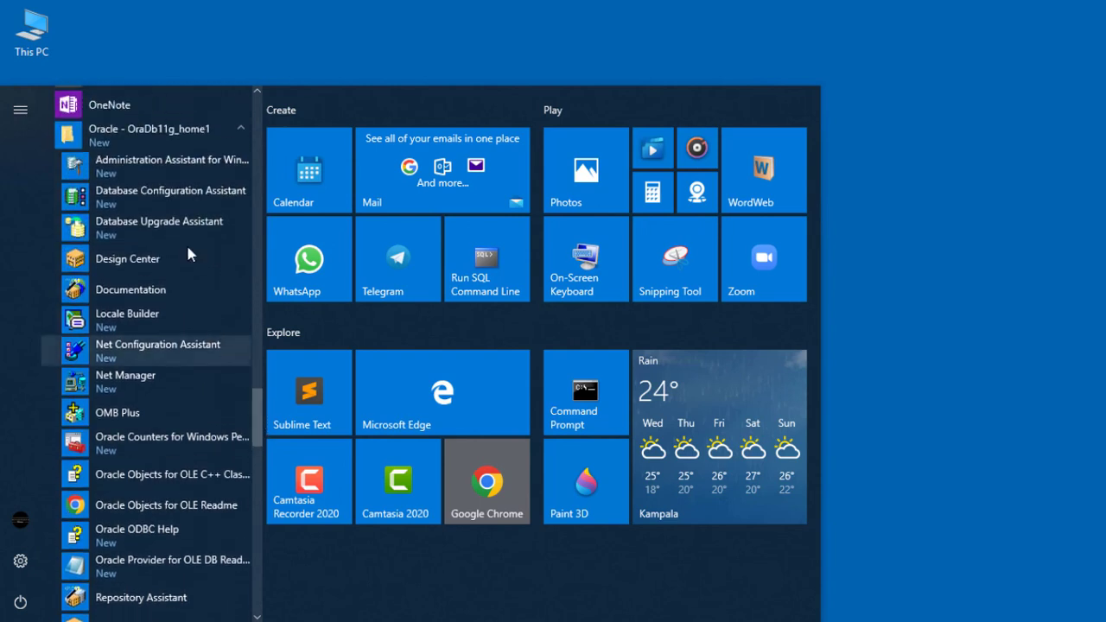
mouse_move(196, 197)
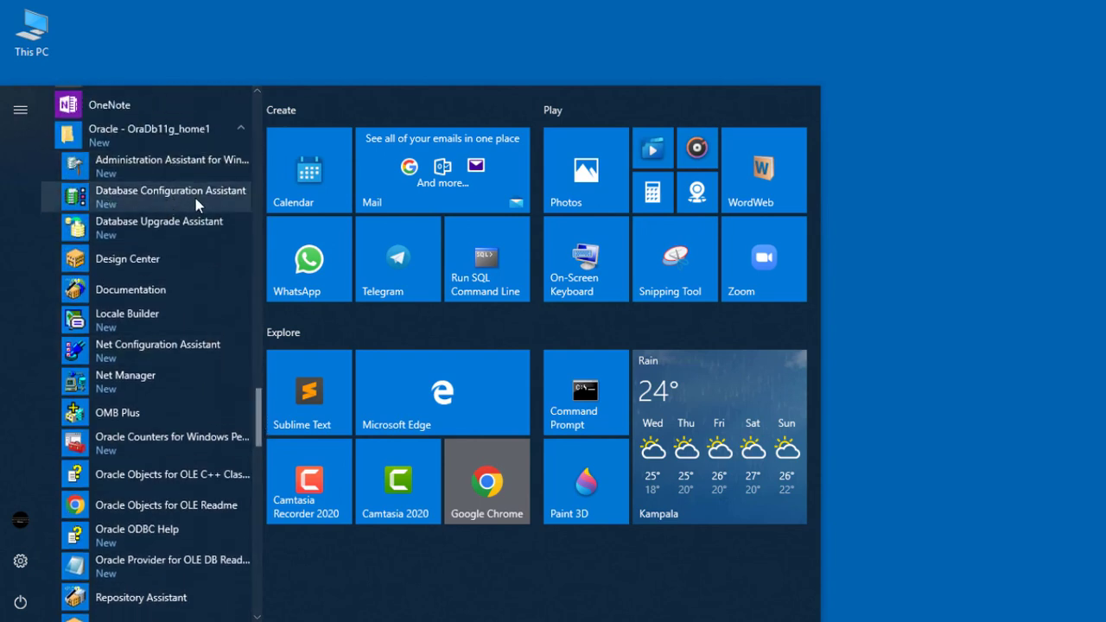
mouse_move(130, 504)
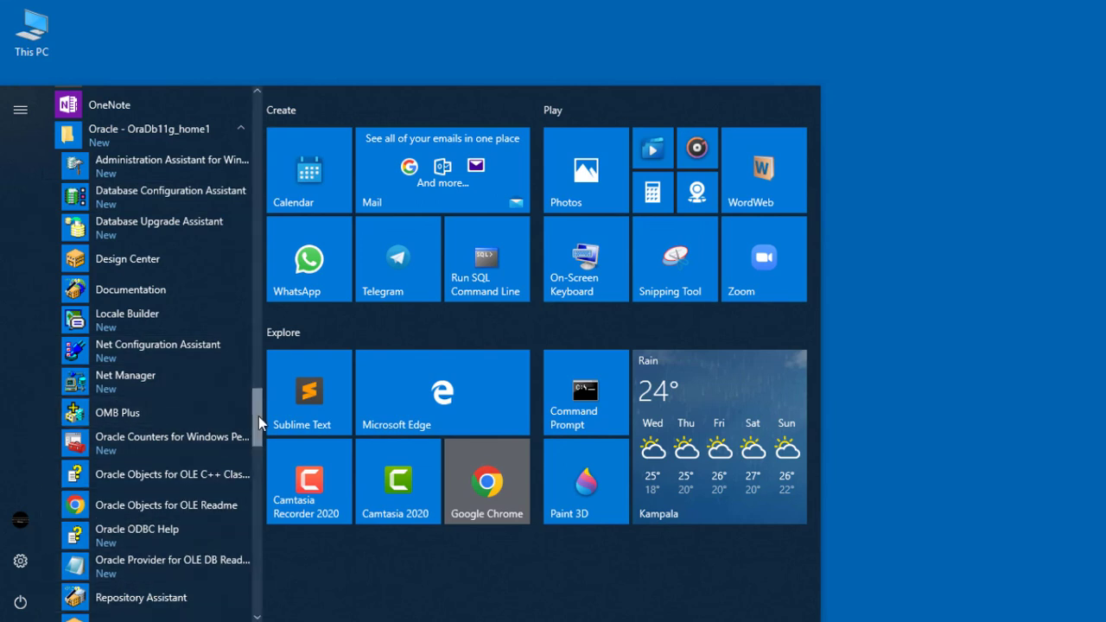
scroll("down", 3)
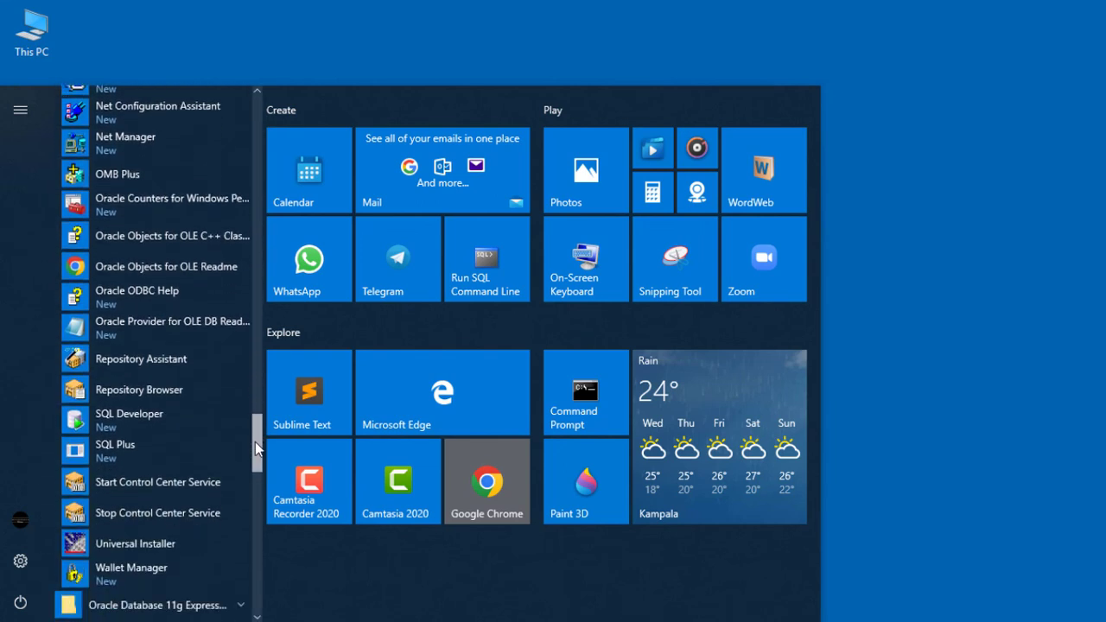
scroll("up", 3)
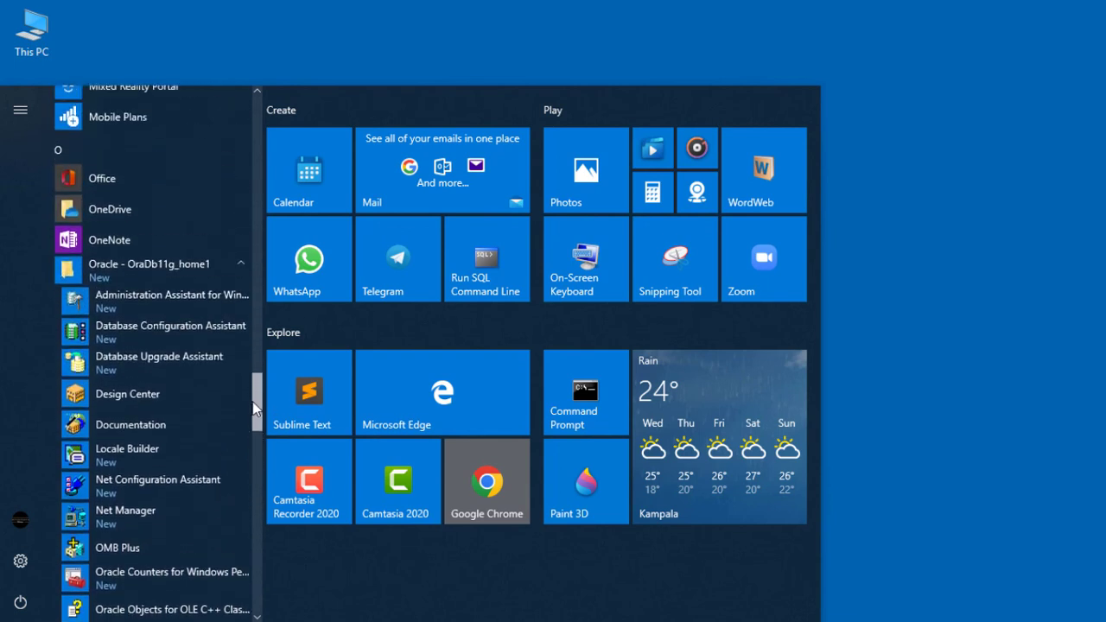
scroll("down", 3)
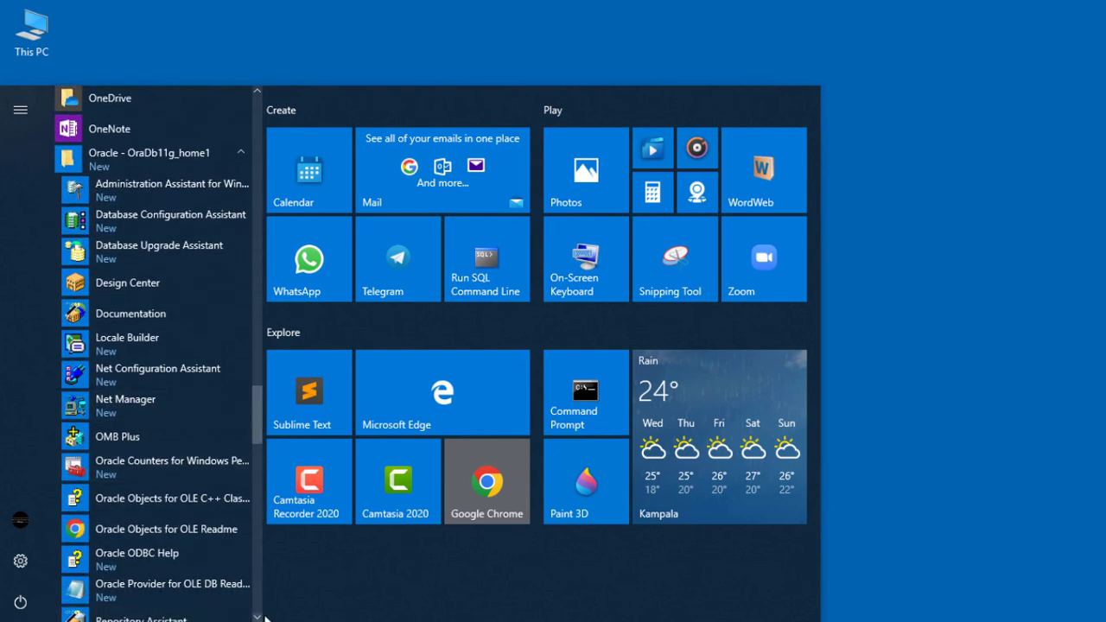